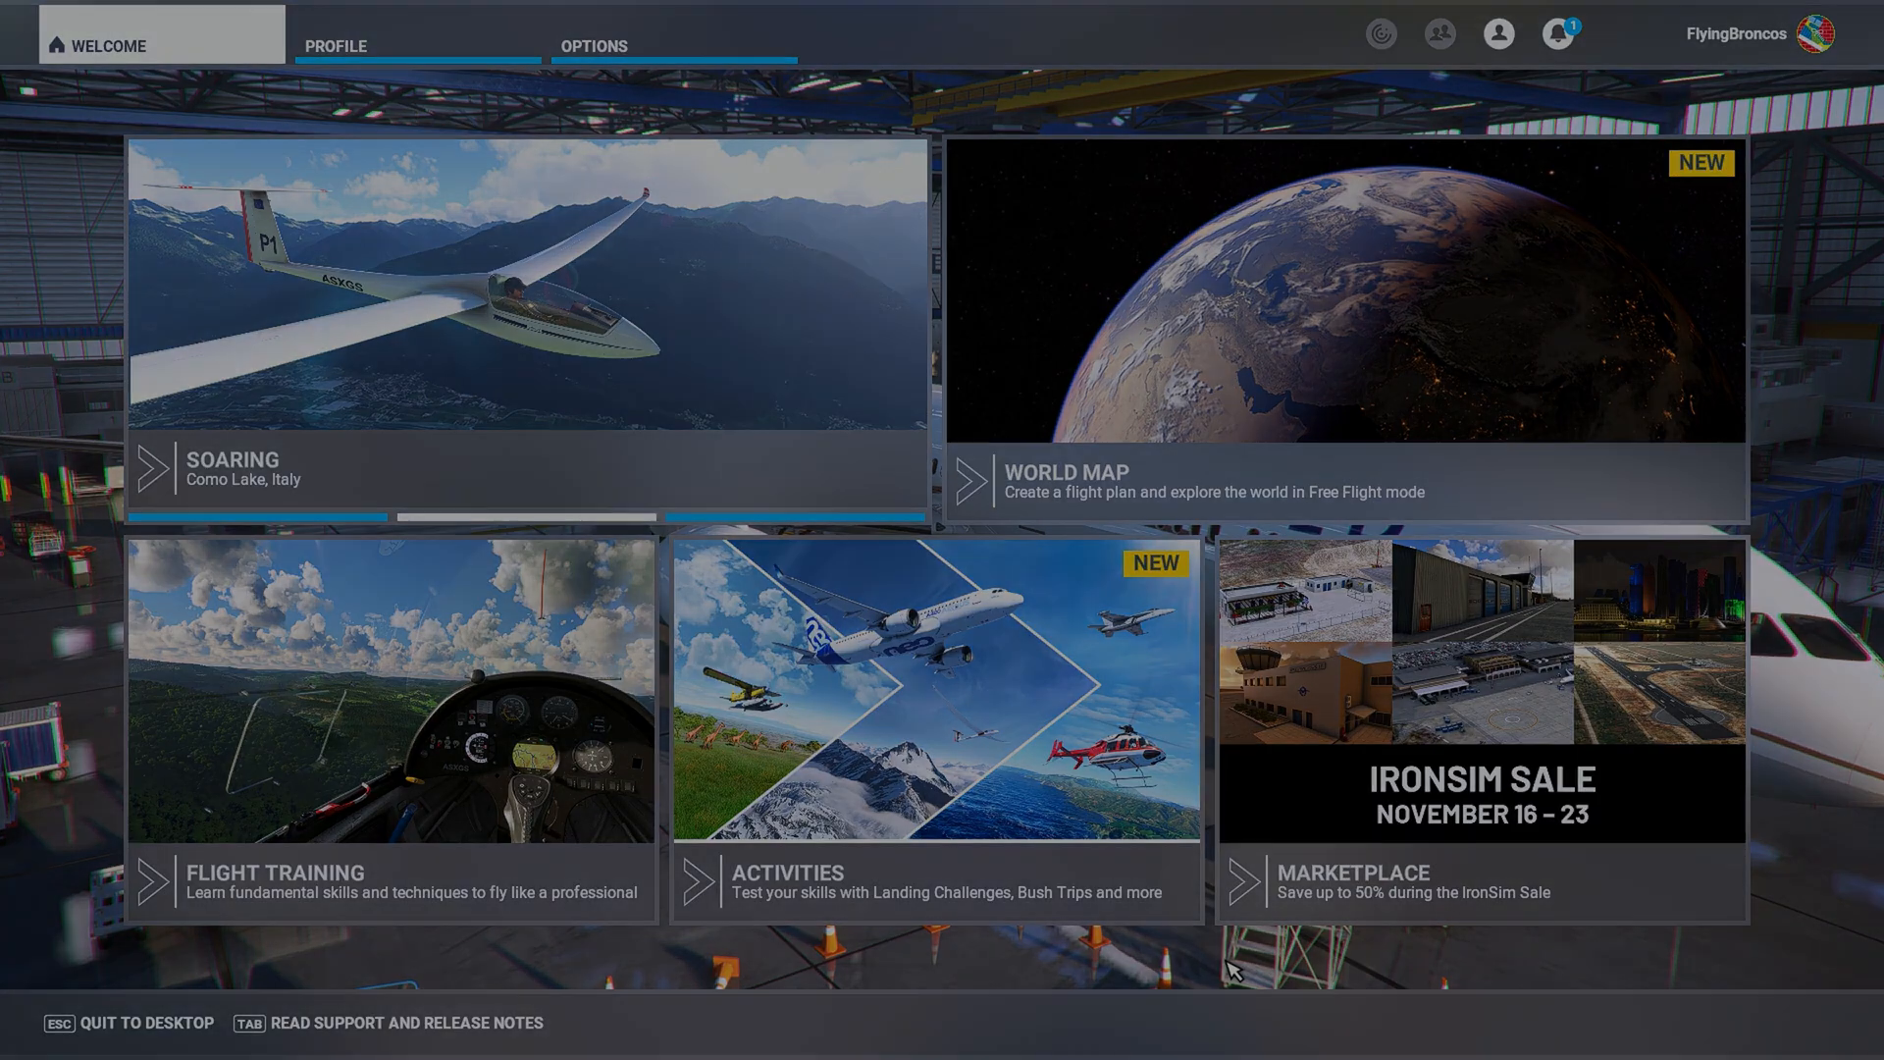
# - Go from the Welcome screen's Options menu into General Options, landing on the Traffic page
pyautogui.click(594, 46)
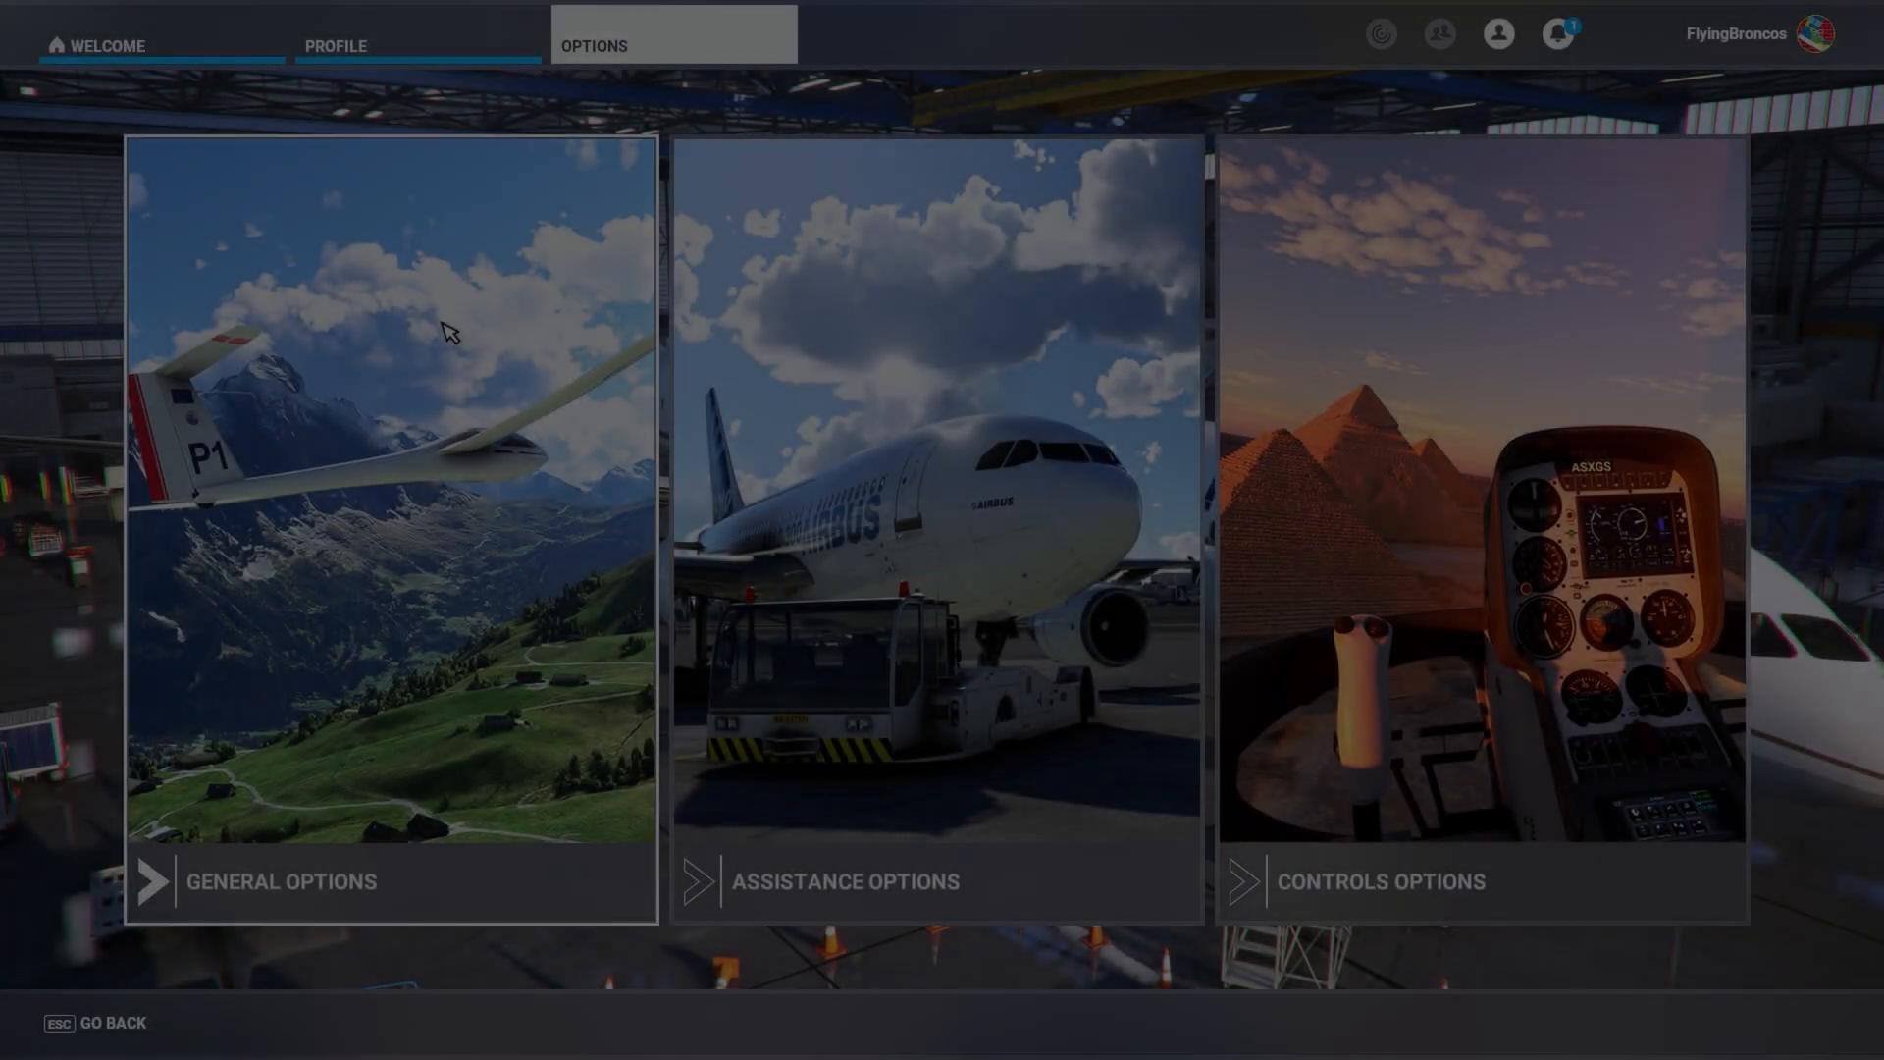
pyautogui.click(390, 529)
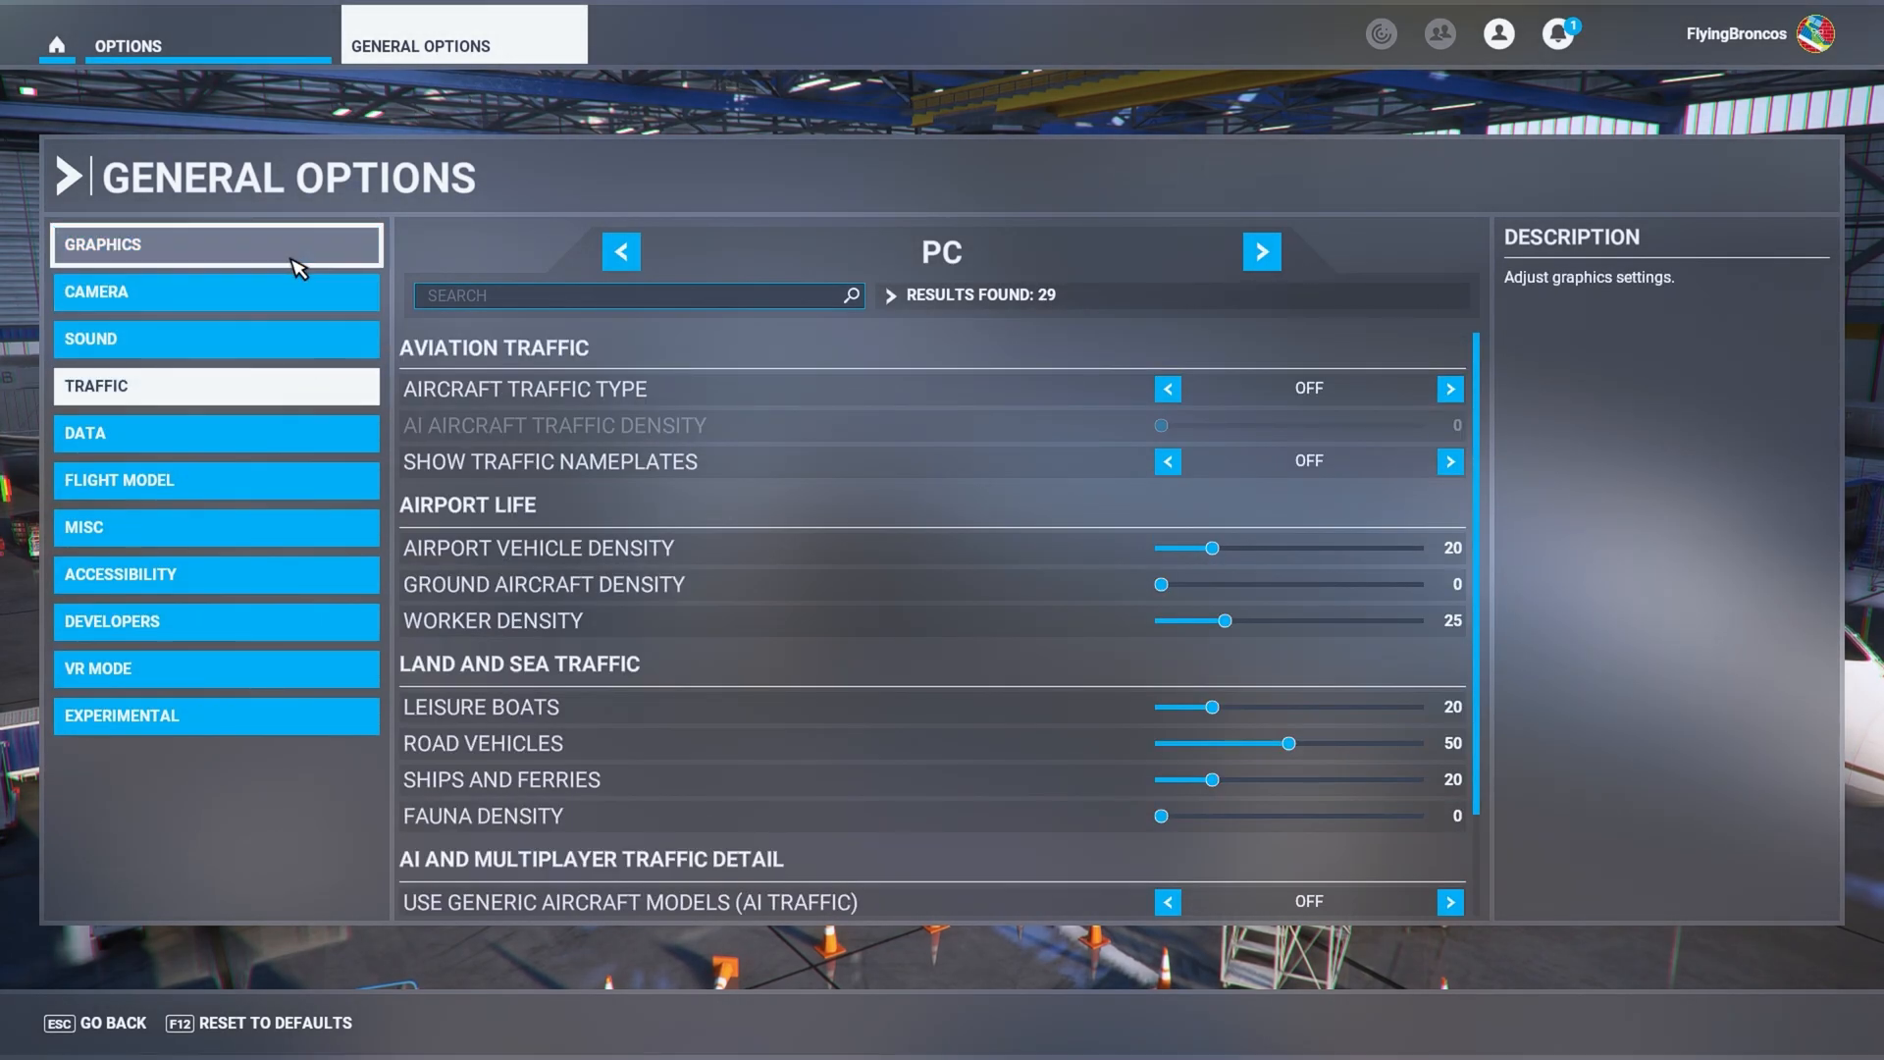
# - Move to the Graphics page and scroll through its display and quality options
pyautogui.click(216, 245)
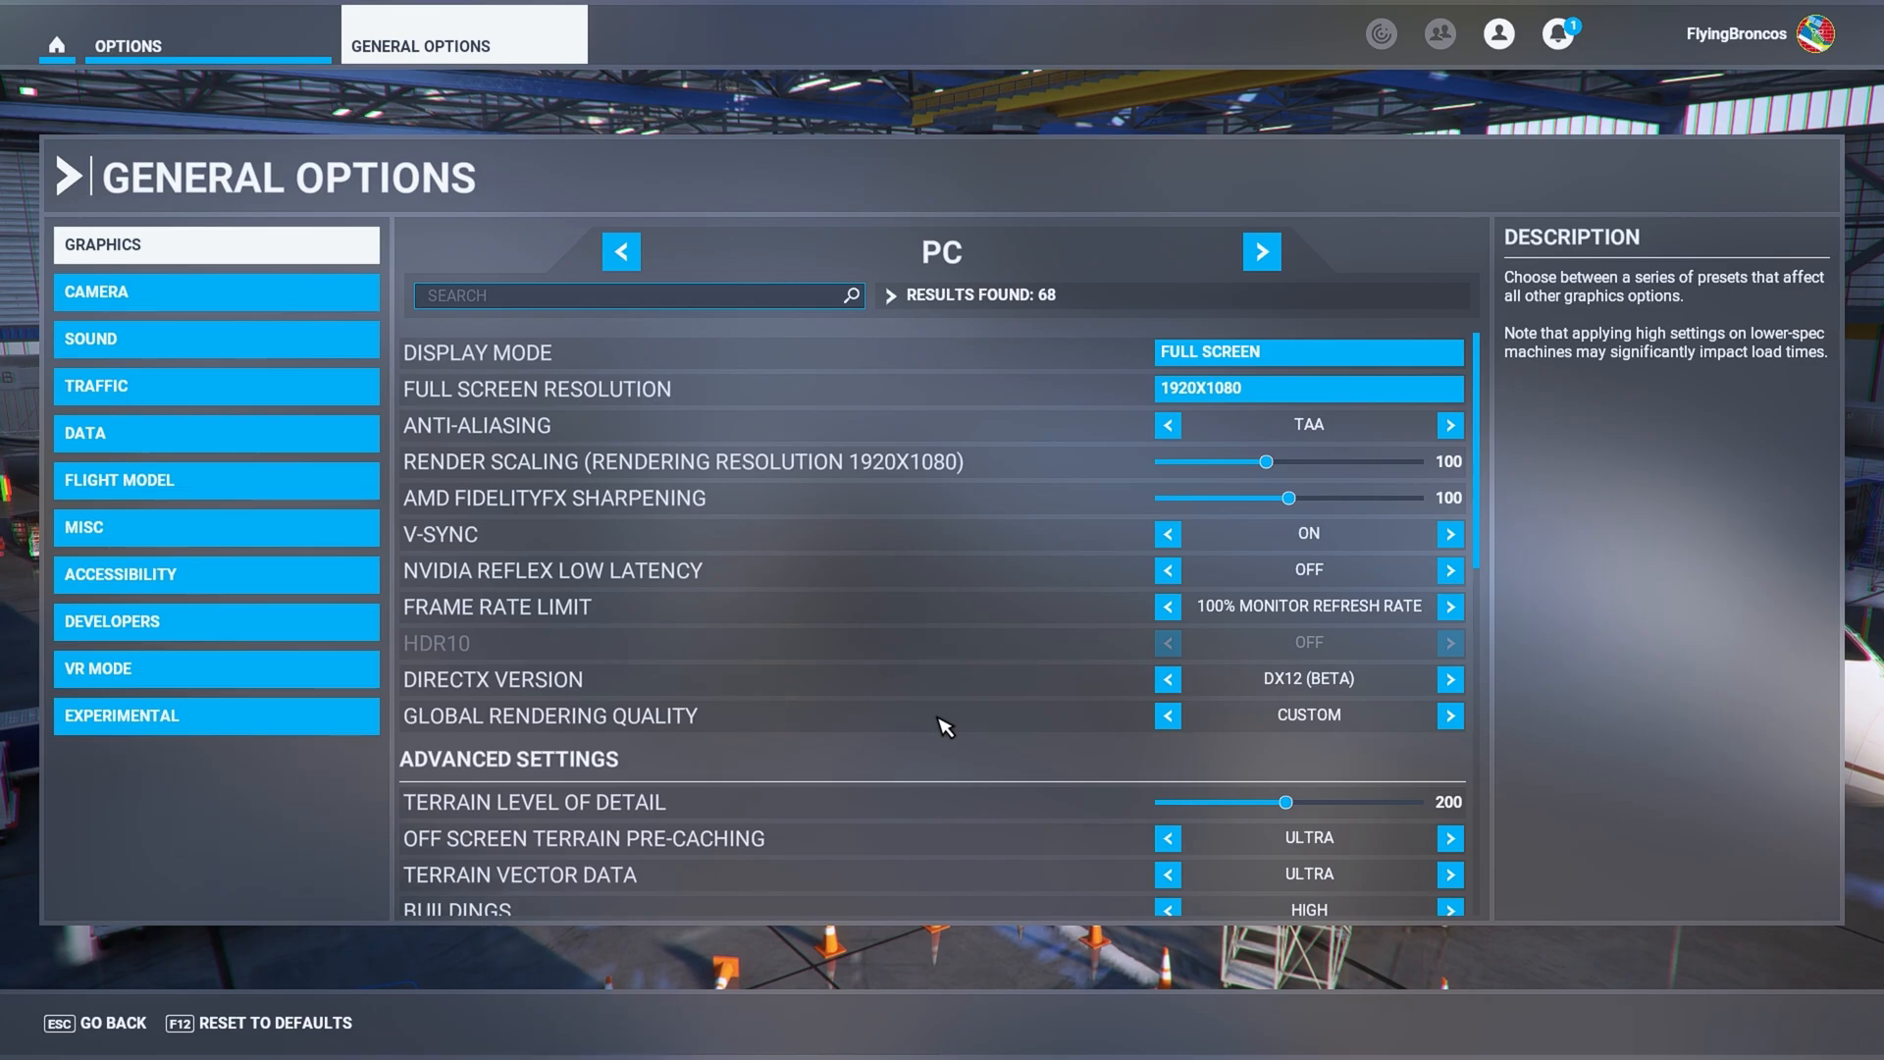
pyautogui.scroll(-3)
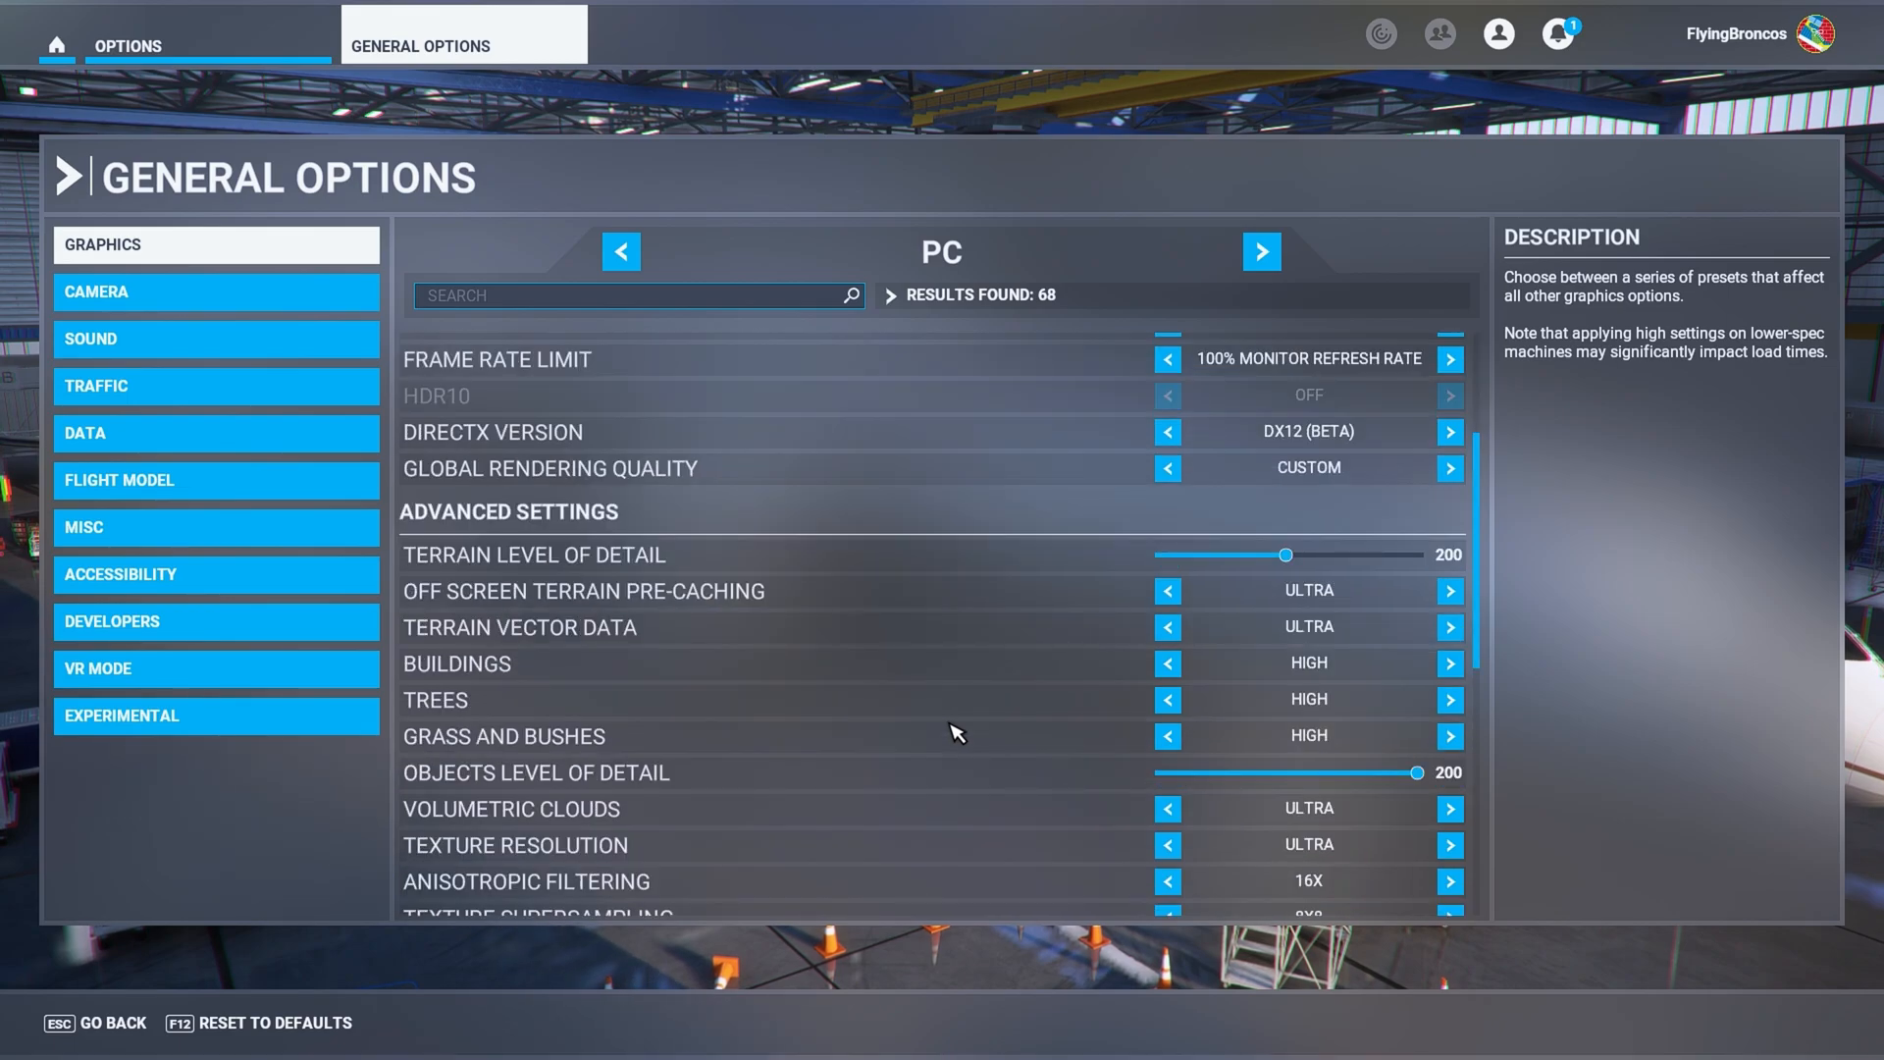
pyautogui.scroll(-3)
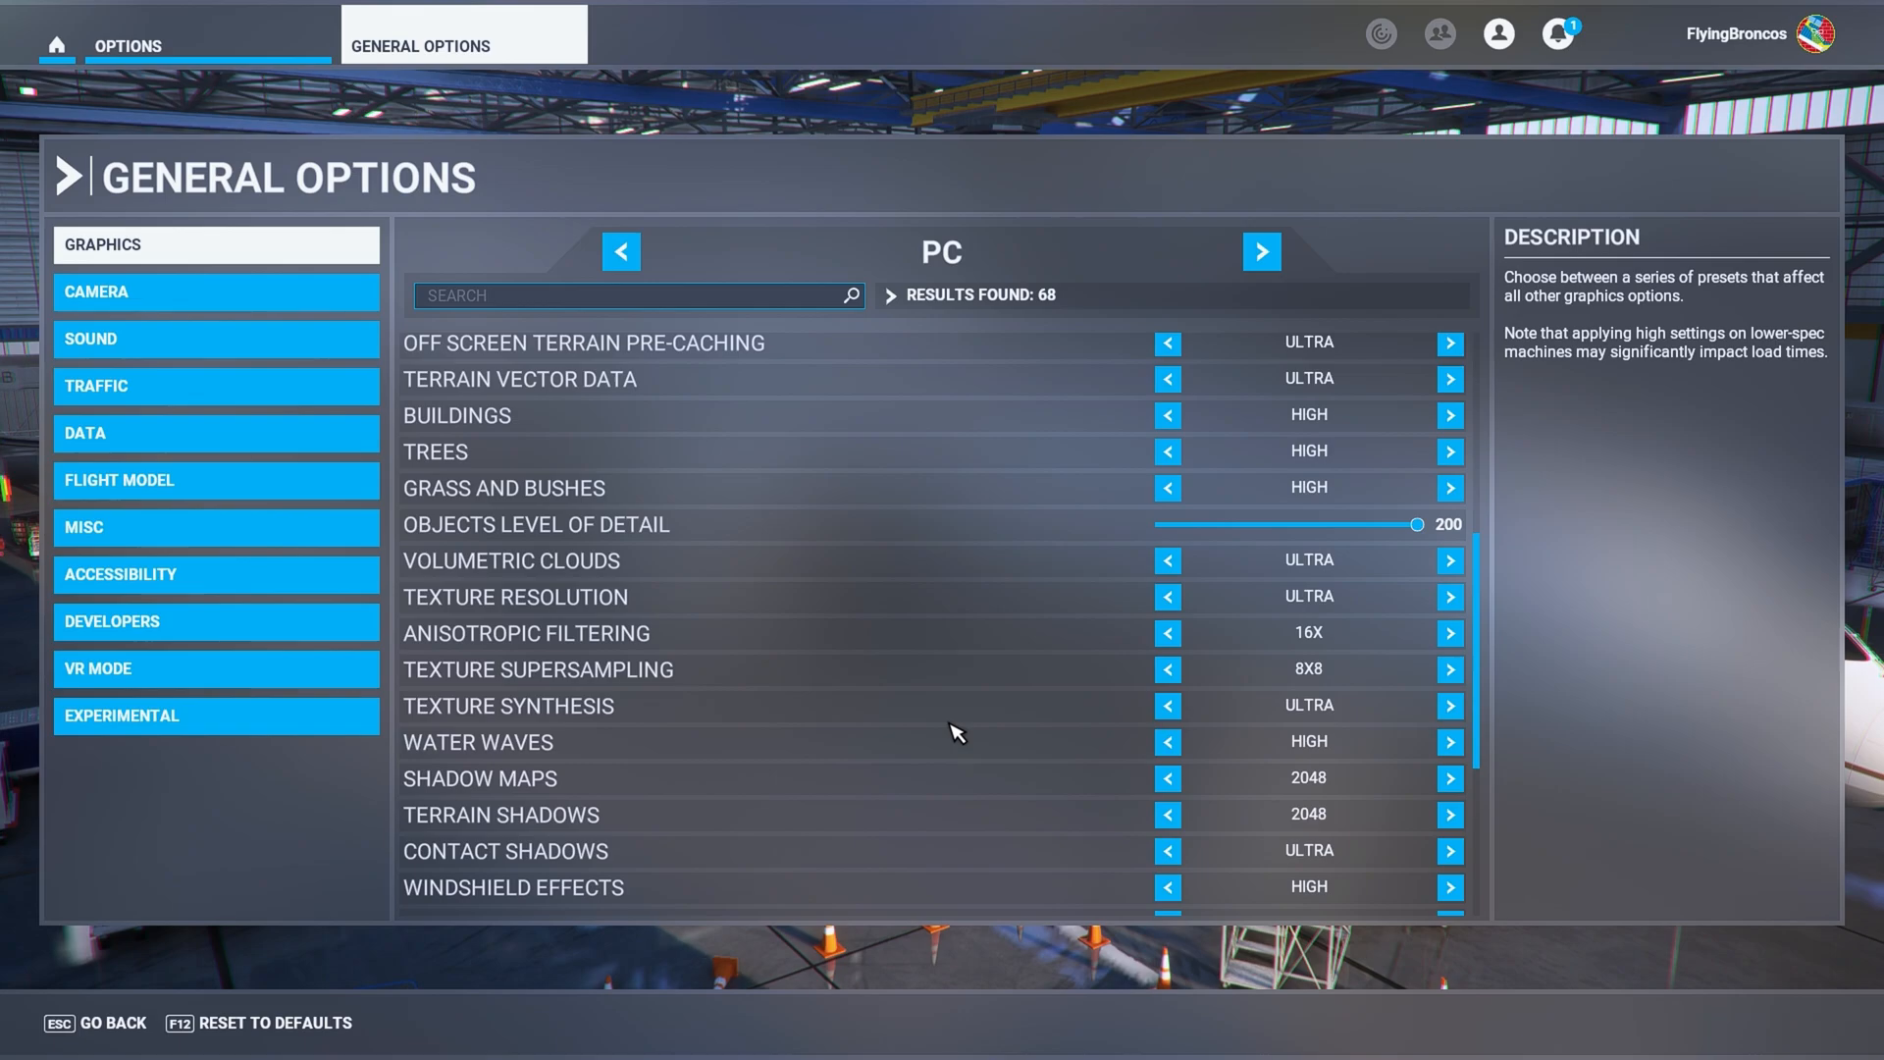
pyautogui.scroll(-3)
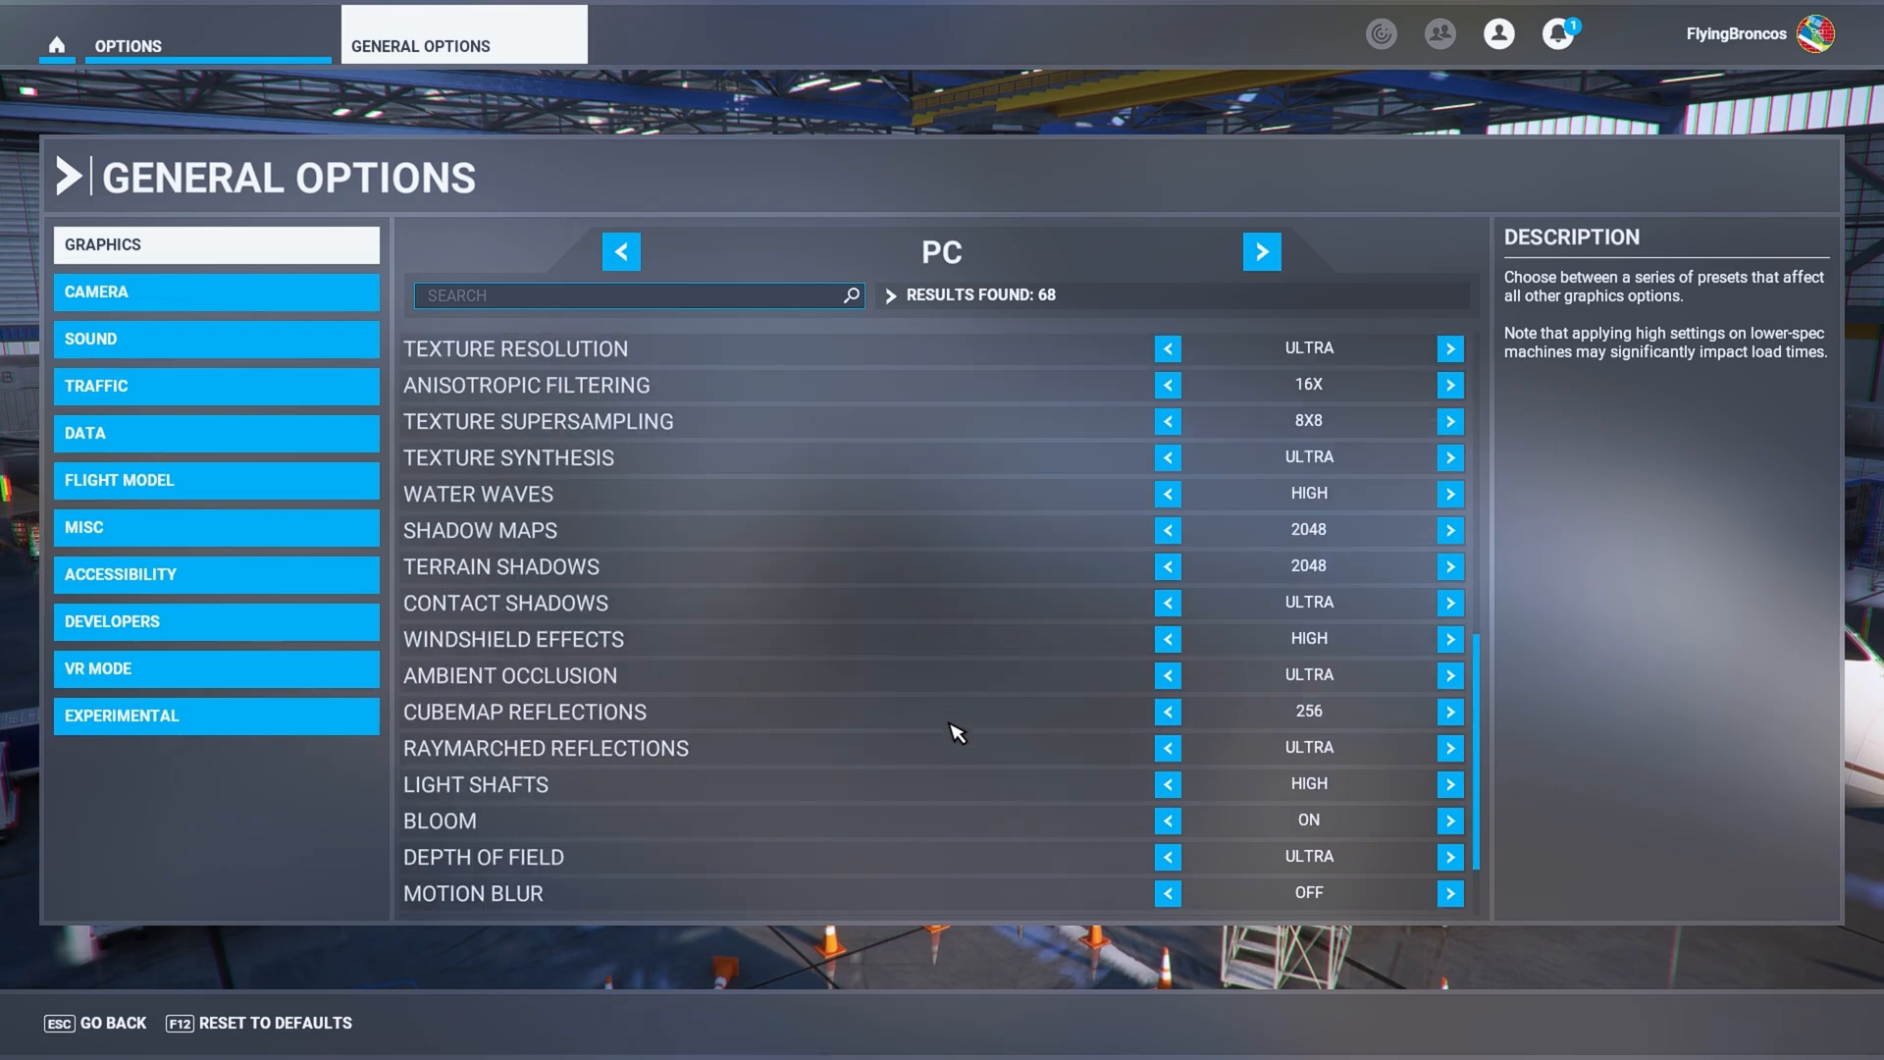
pyautogui.scroll(3)
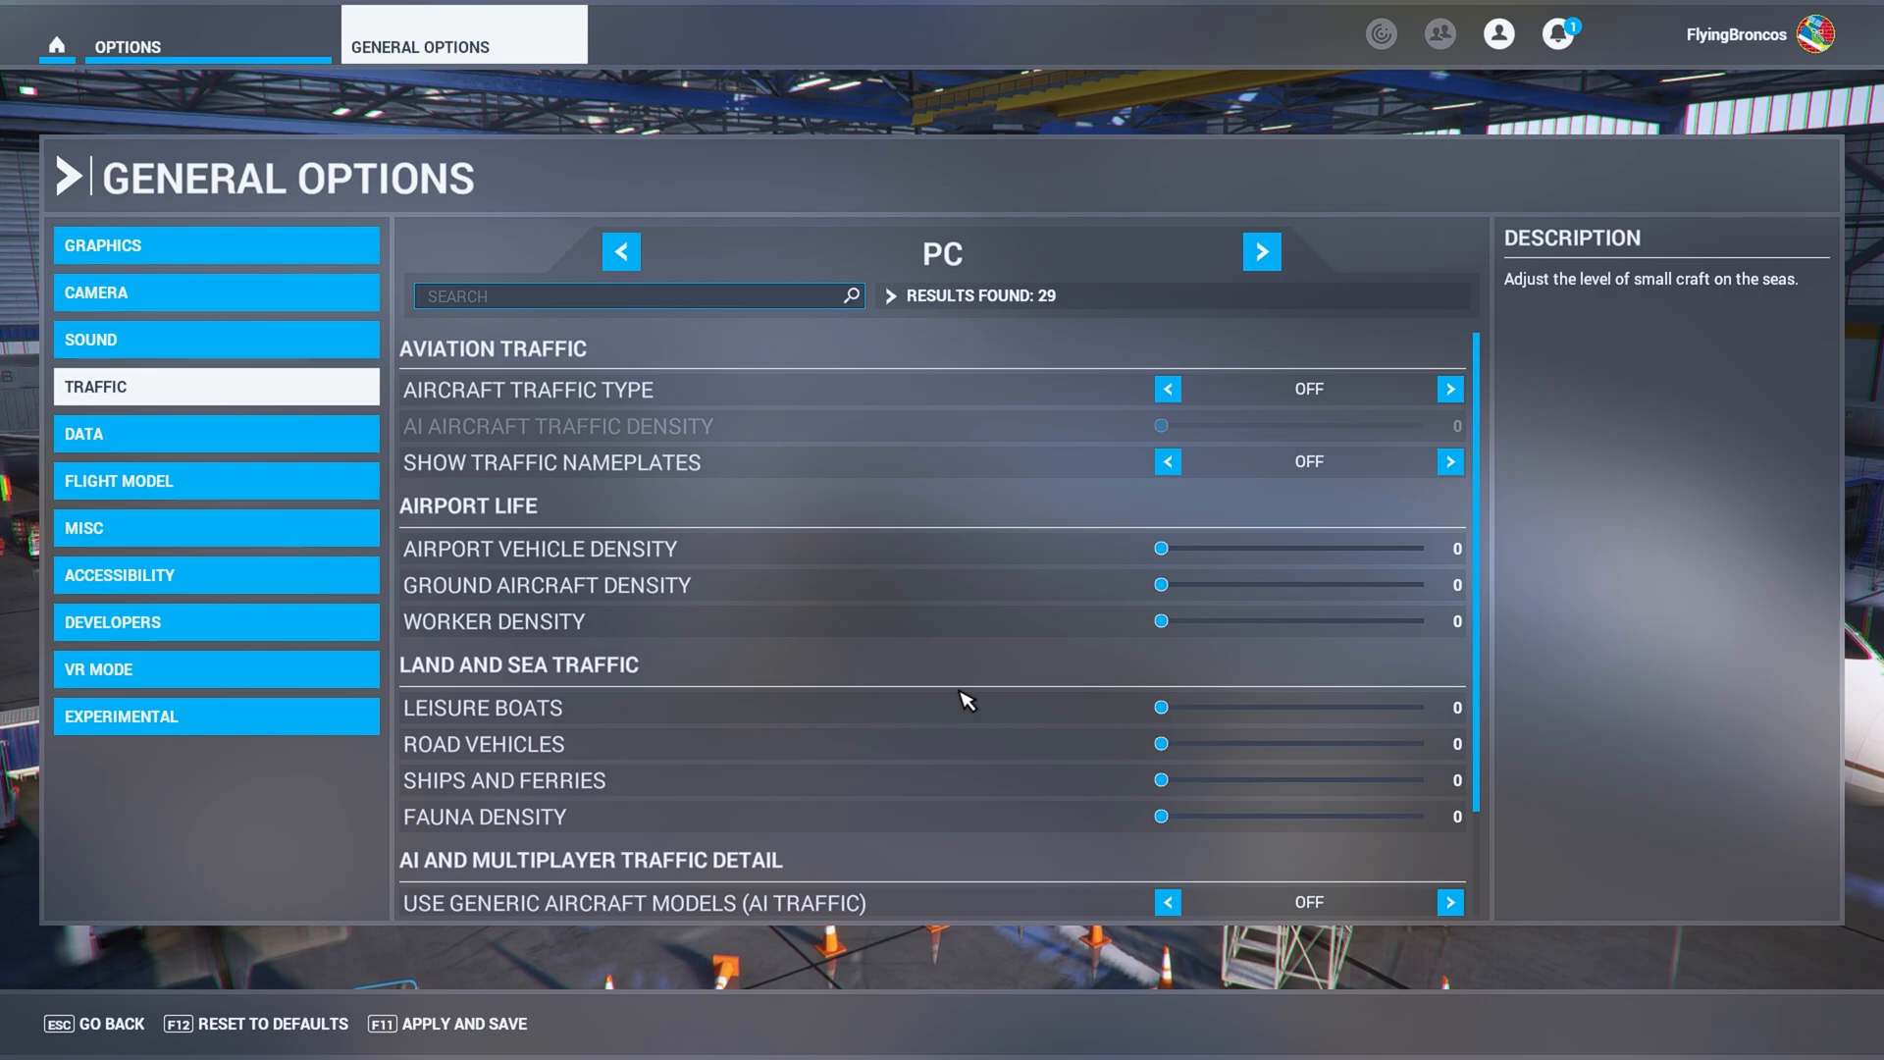
pyautogui.scroll(-3)
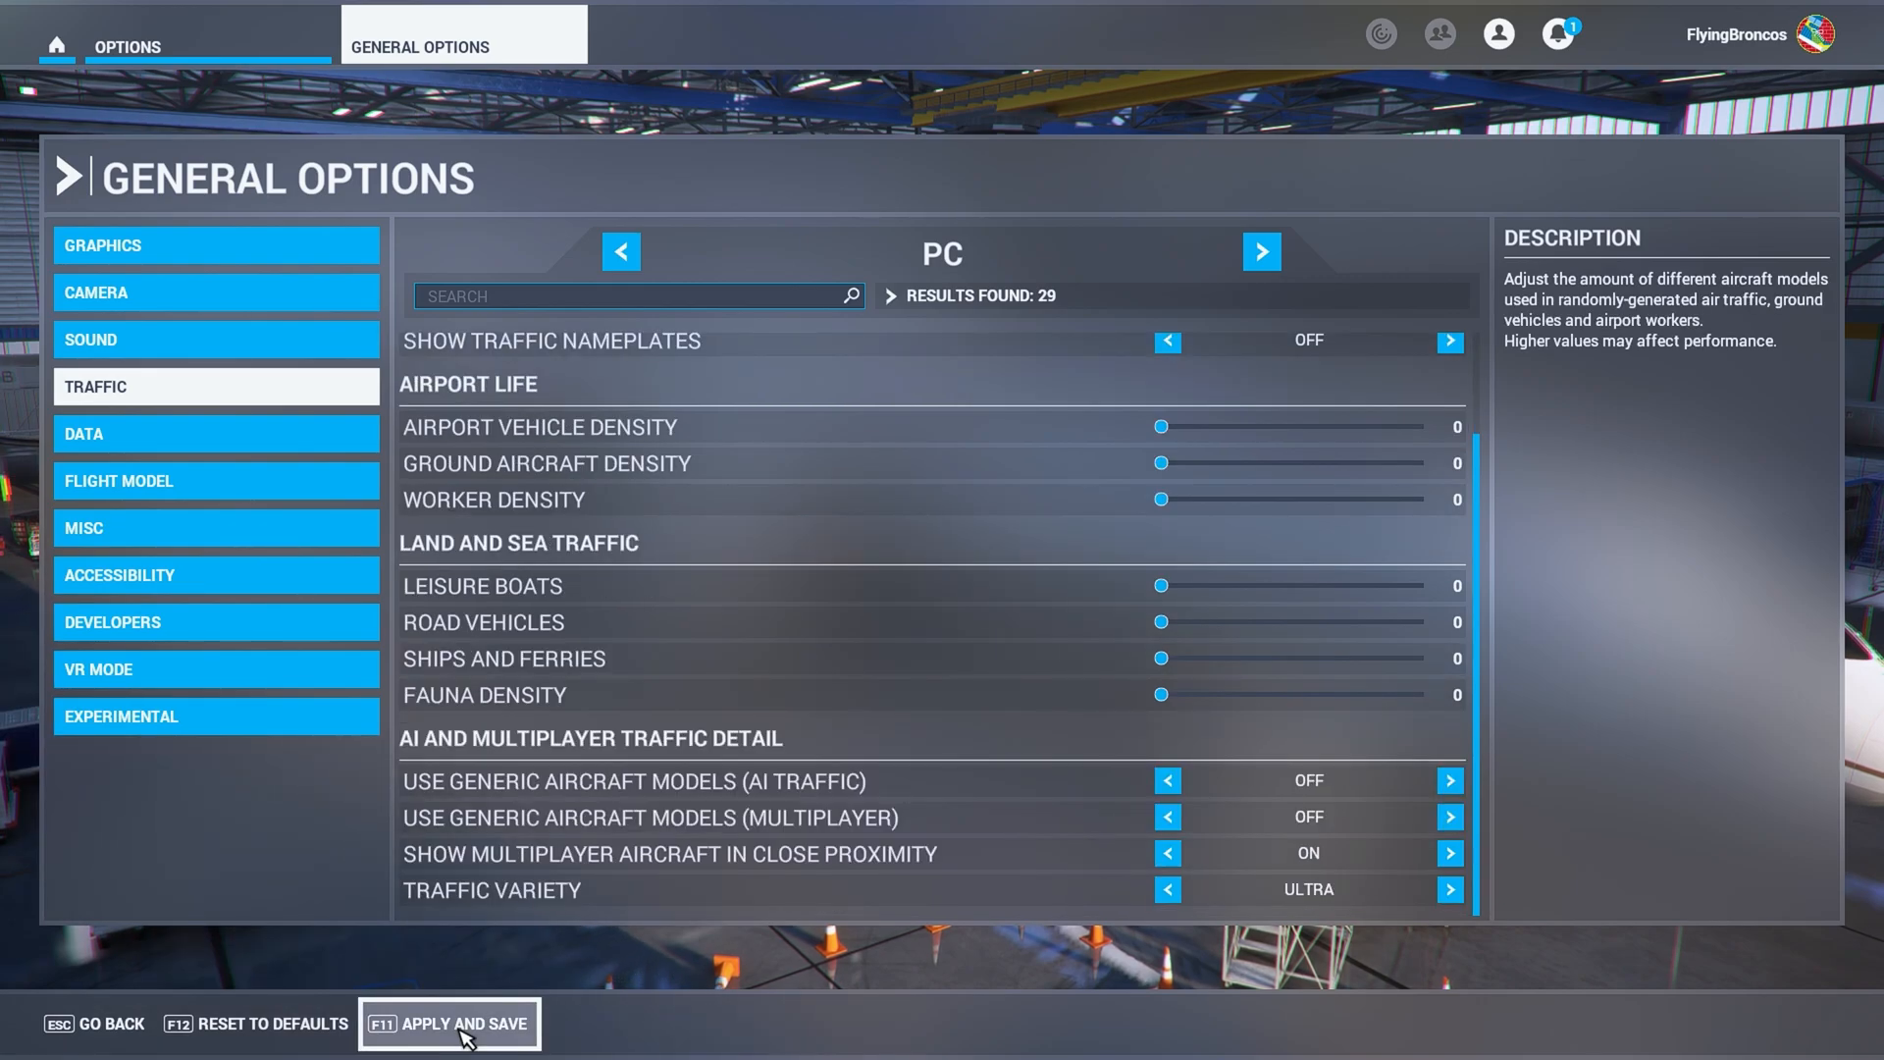
pyautogui.moveTo(273, 279)
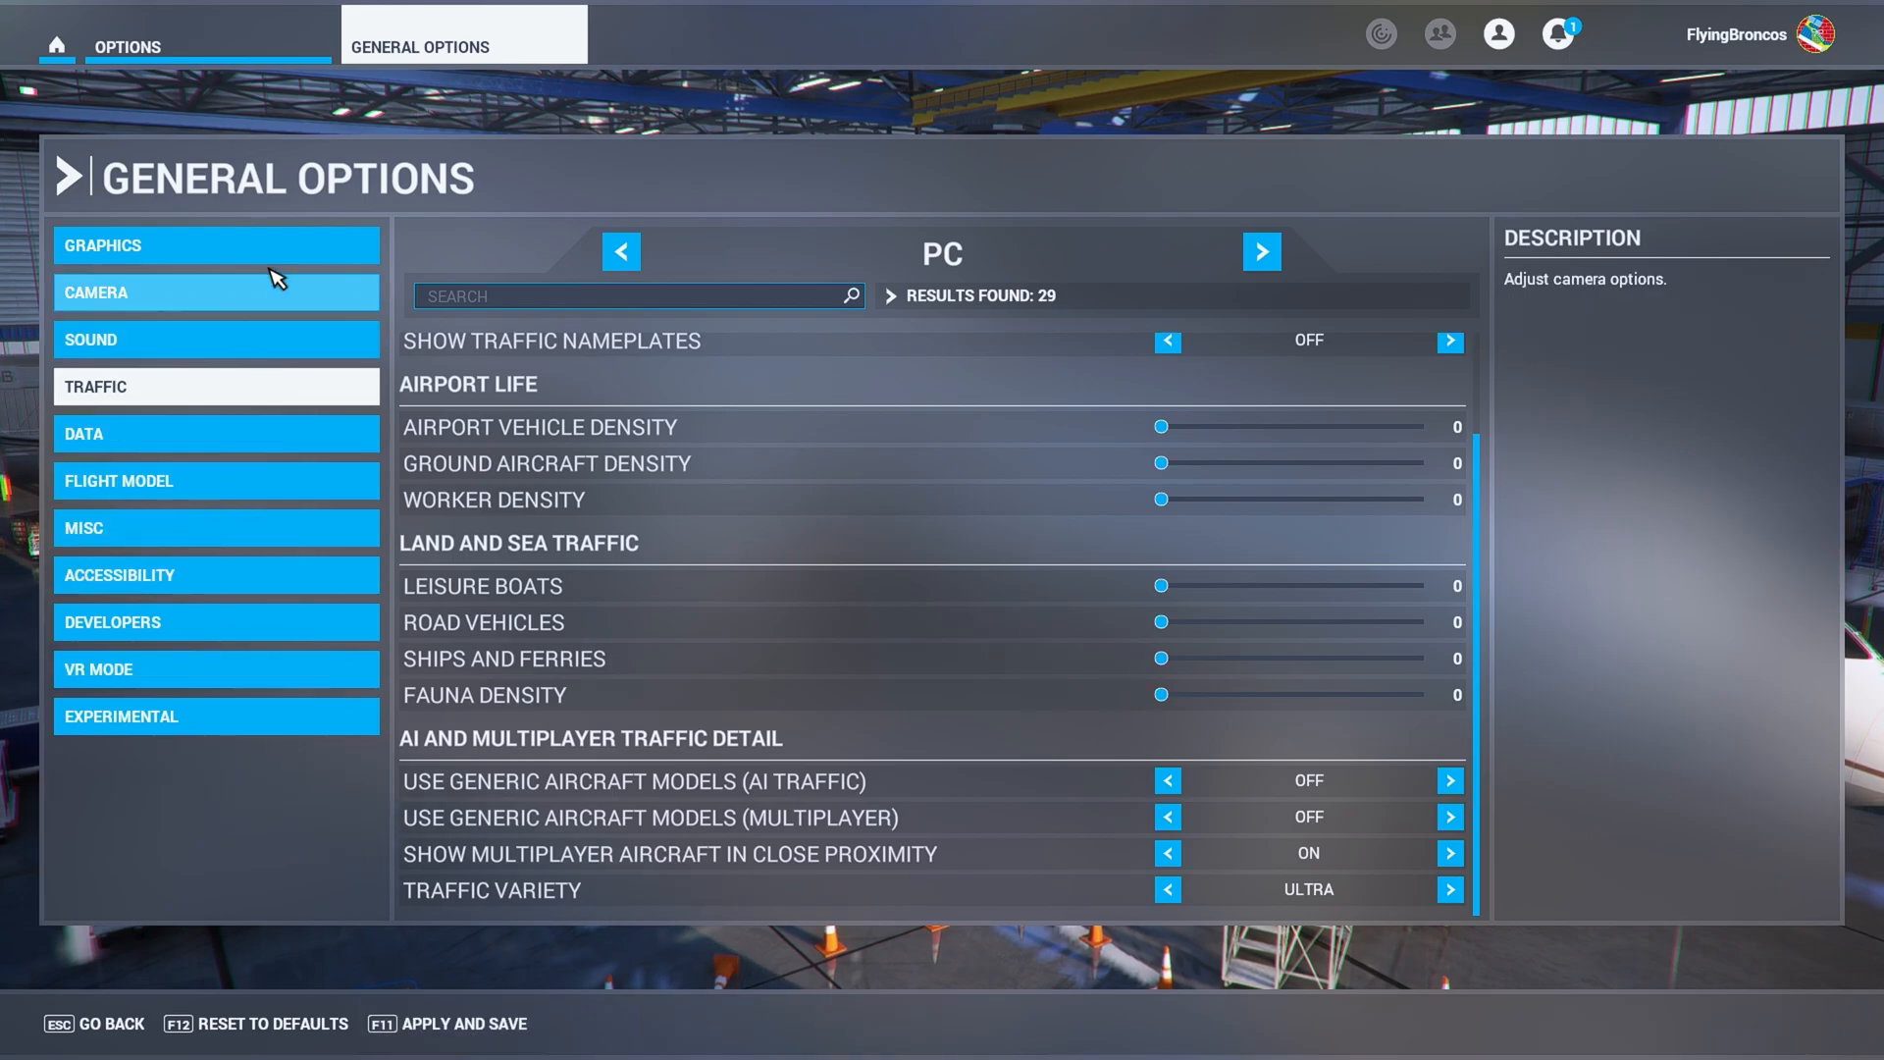
pyautogui.click(215, 245)
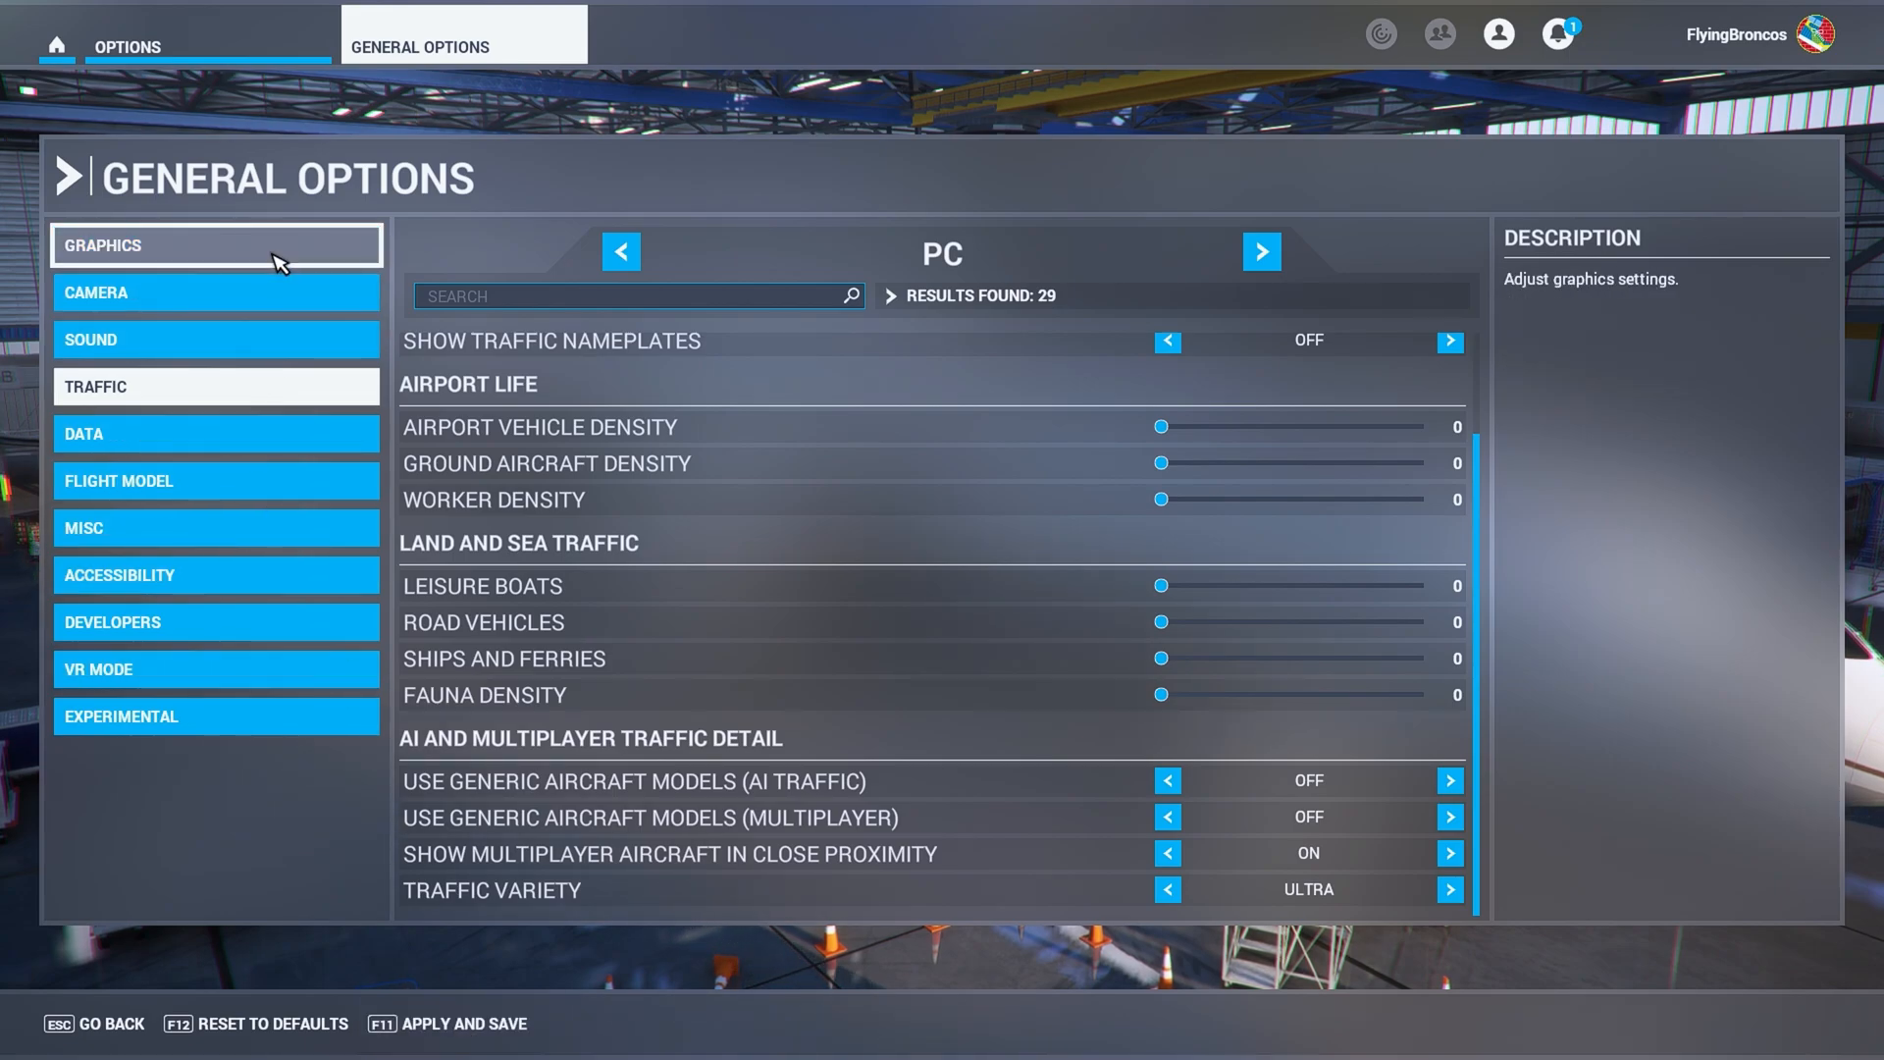
# - On the Graphics page's Advanced Settings, drop Terrain Level of Detail from 200 to 100
pyautogui.click(216, 245)
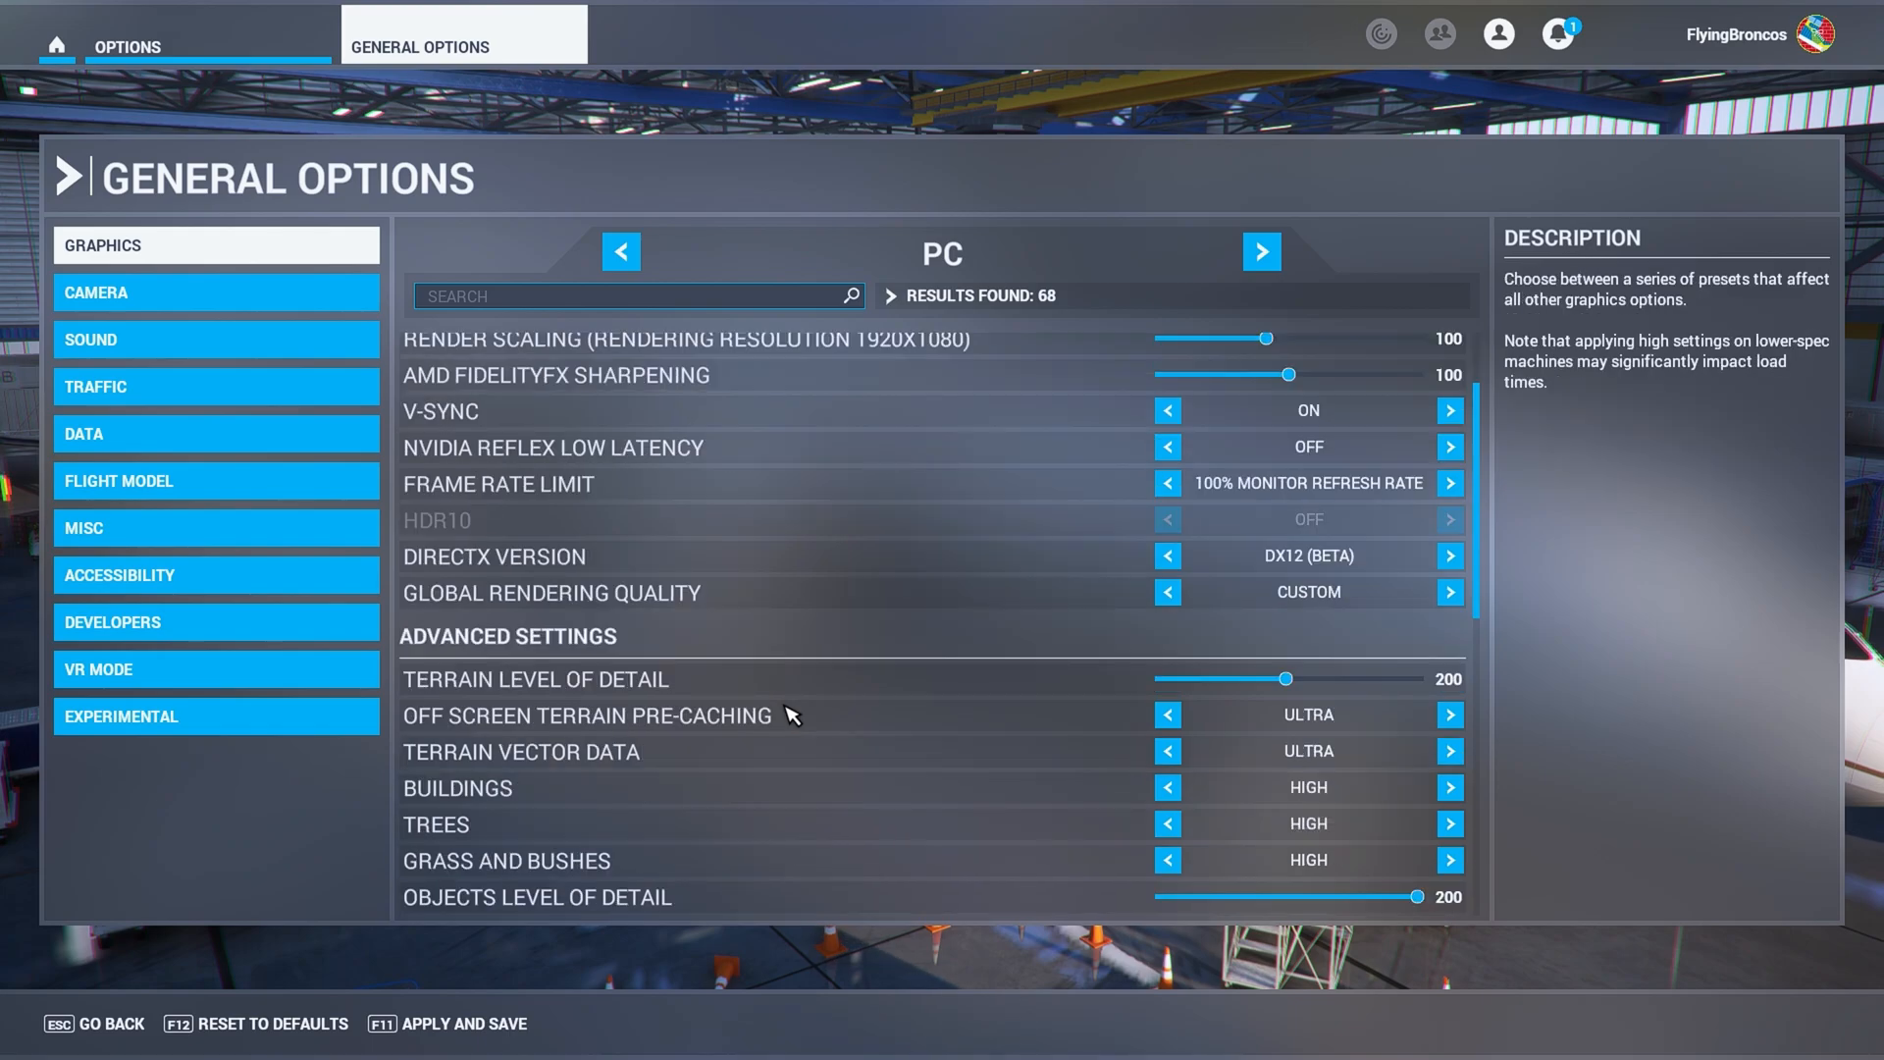
pyautogui.scroll(-3)
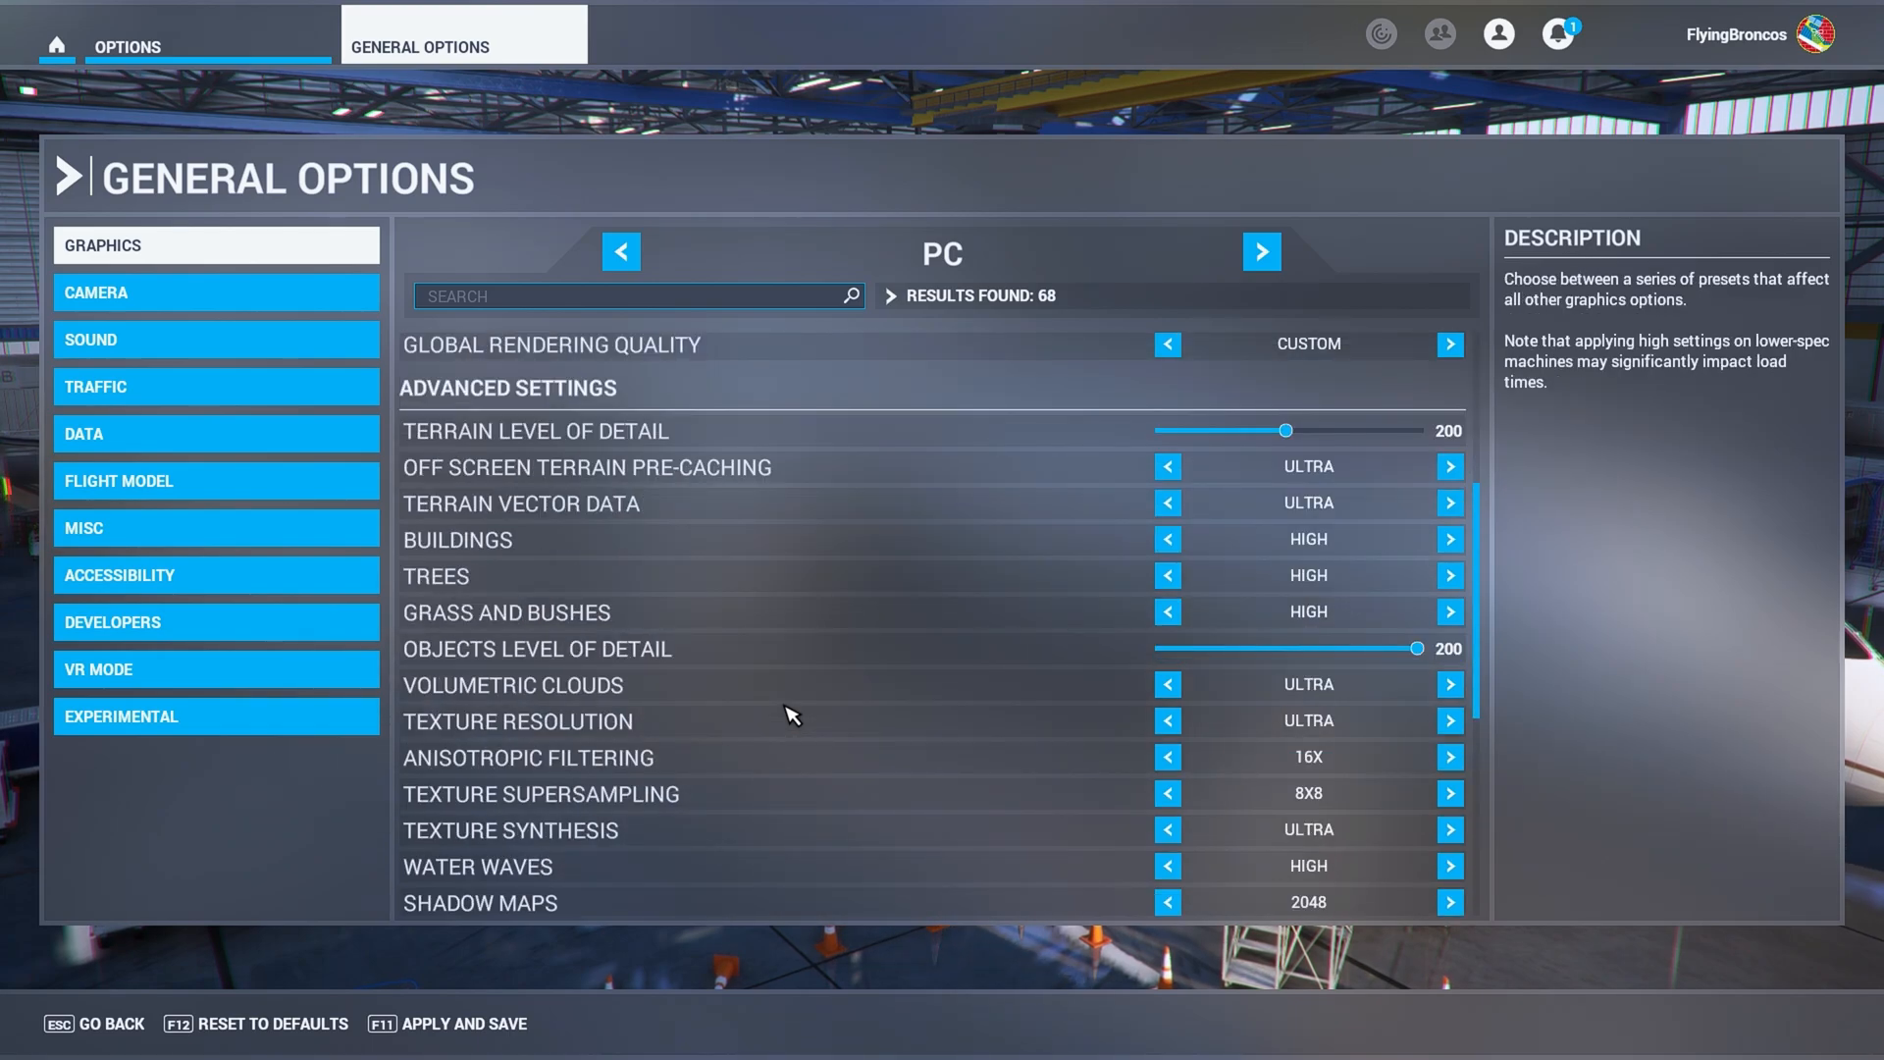
pyautogui.scroll(-3)
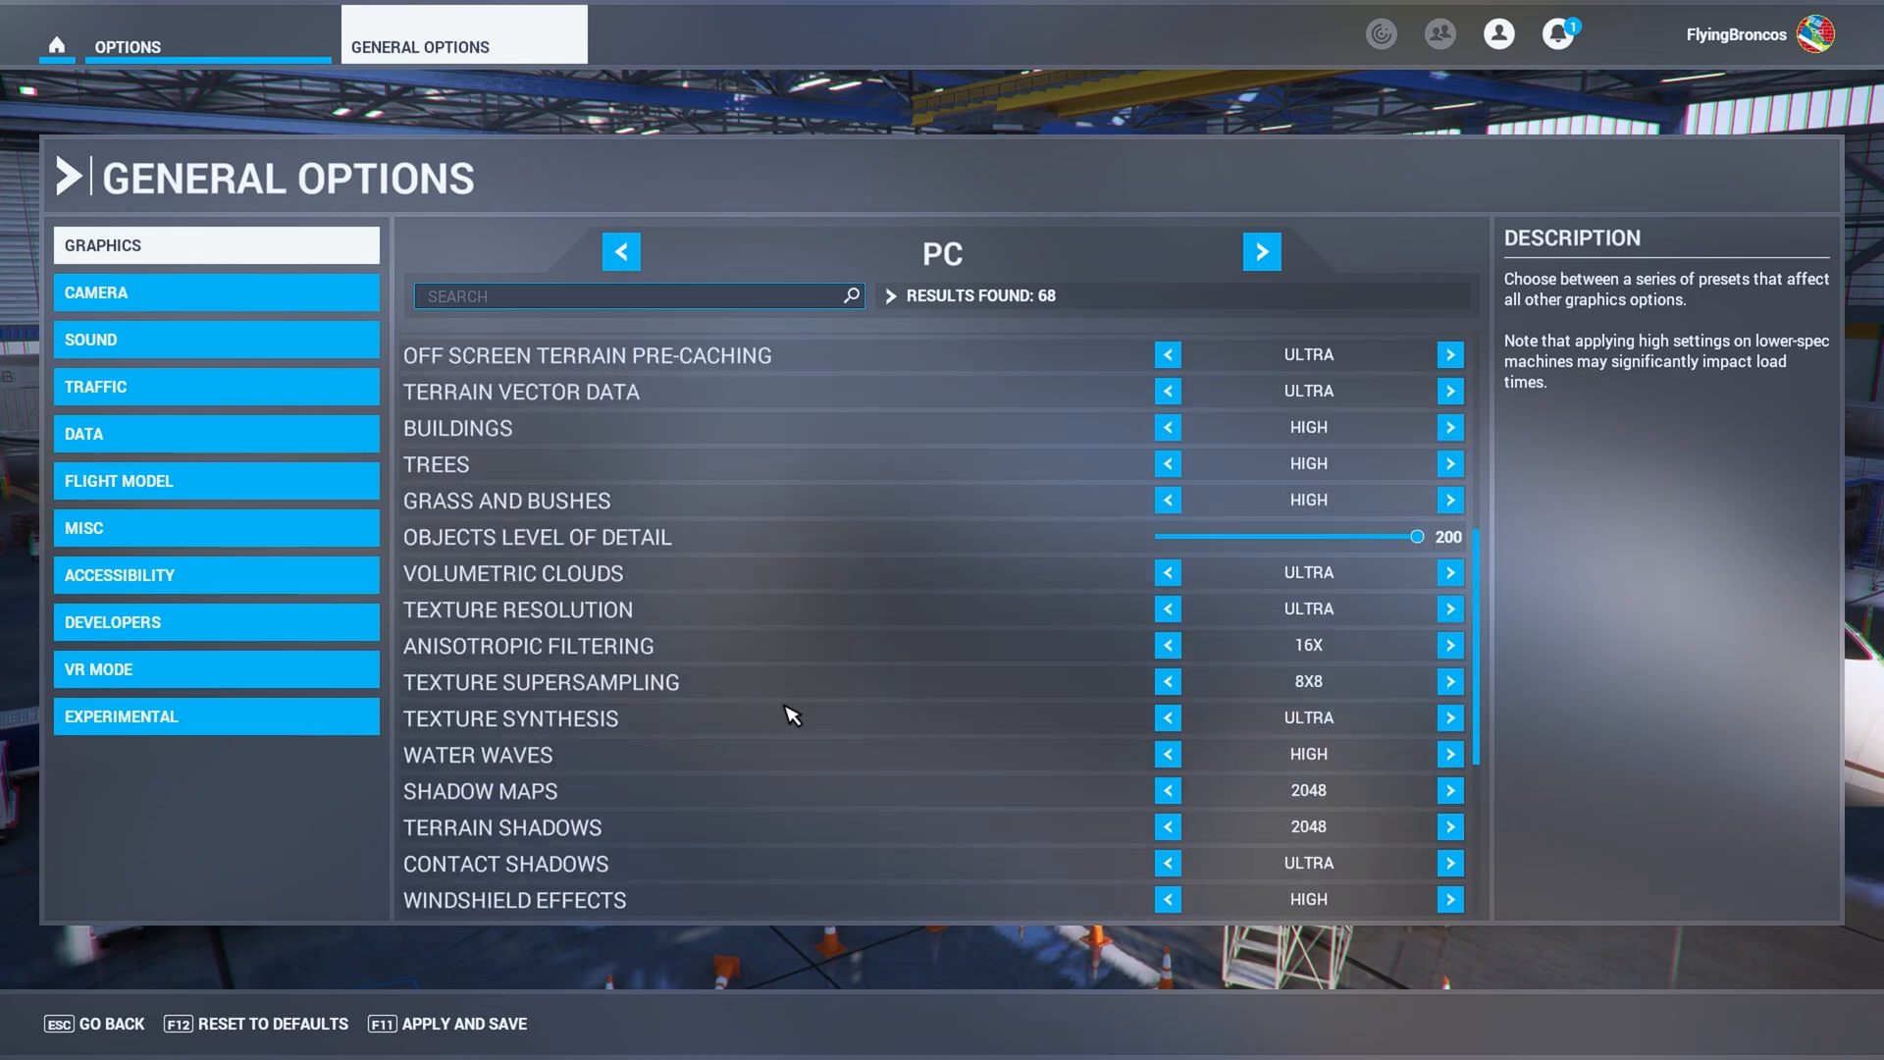
pyautogui.scroll(3)
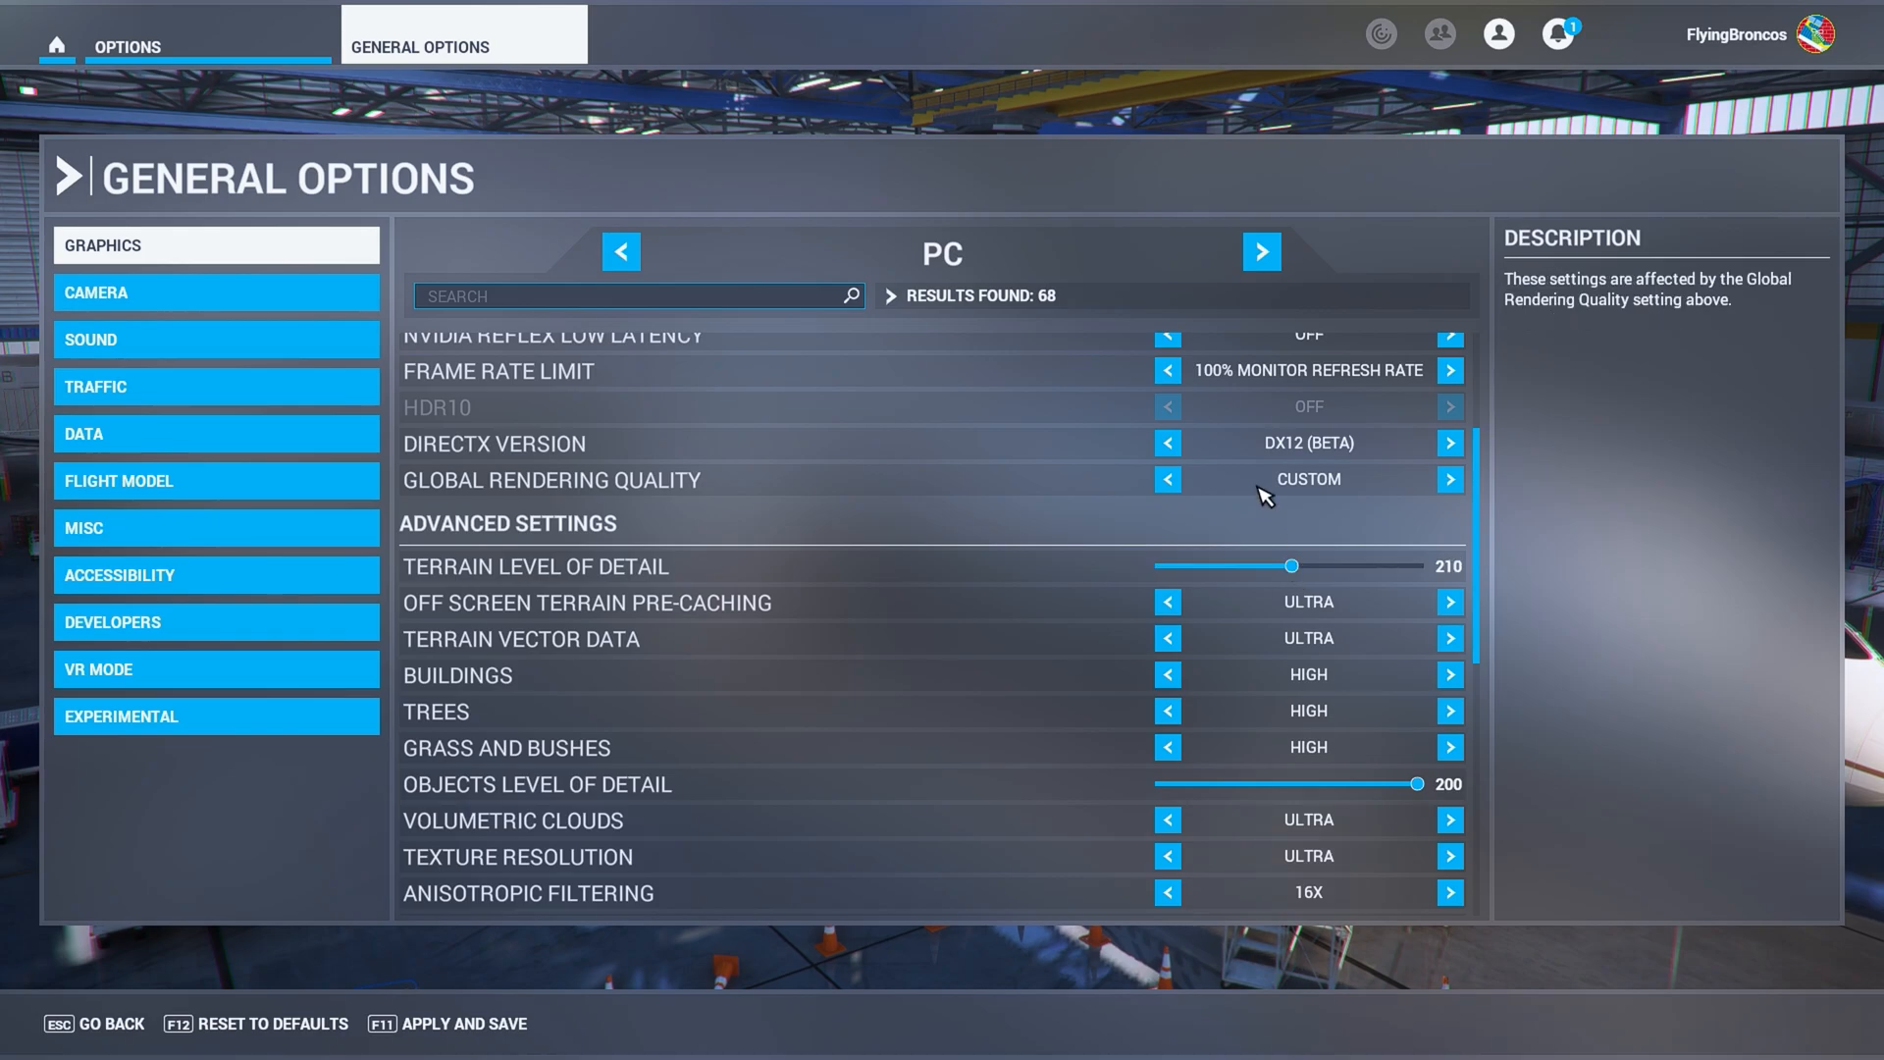
pyautogui.scroll(3)
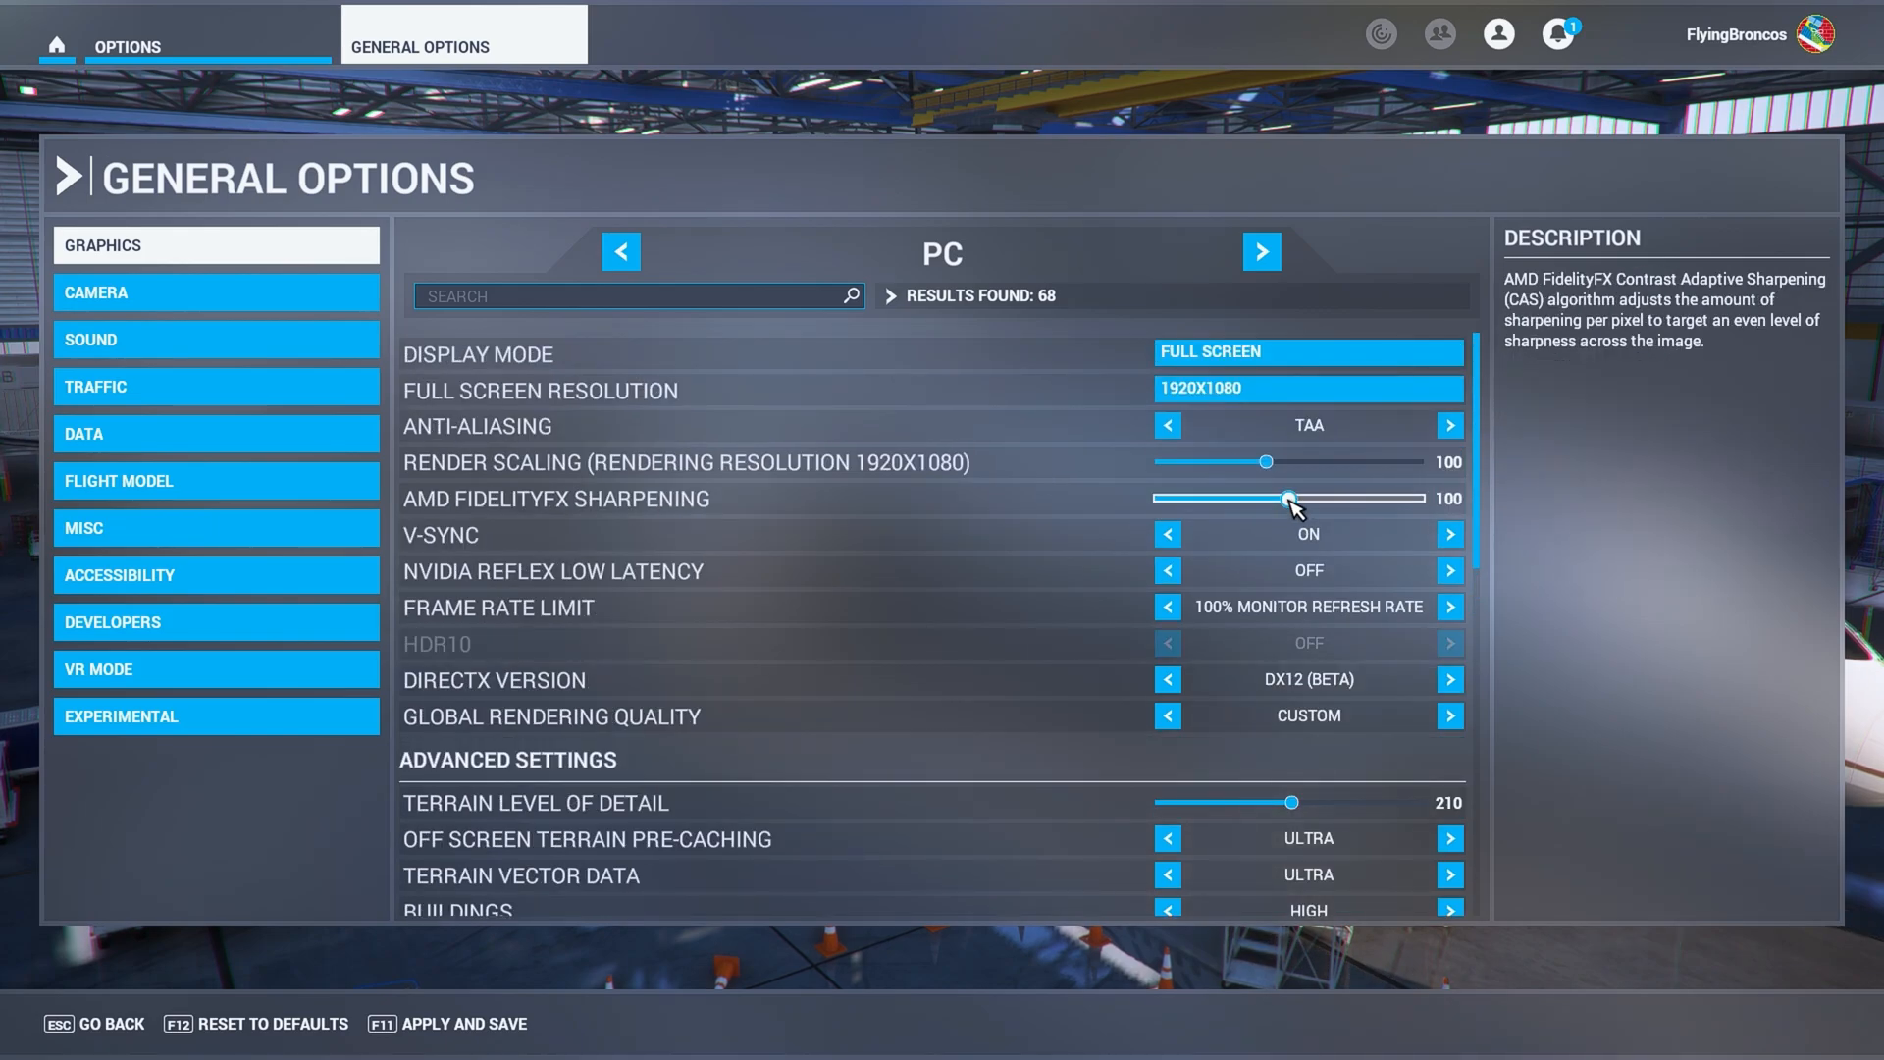
pyautogui.scroll(-3)
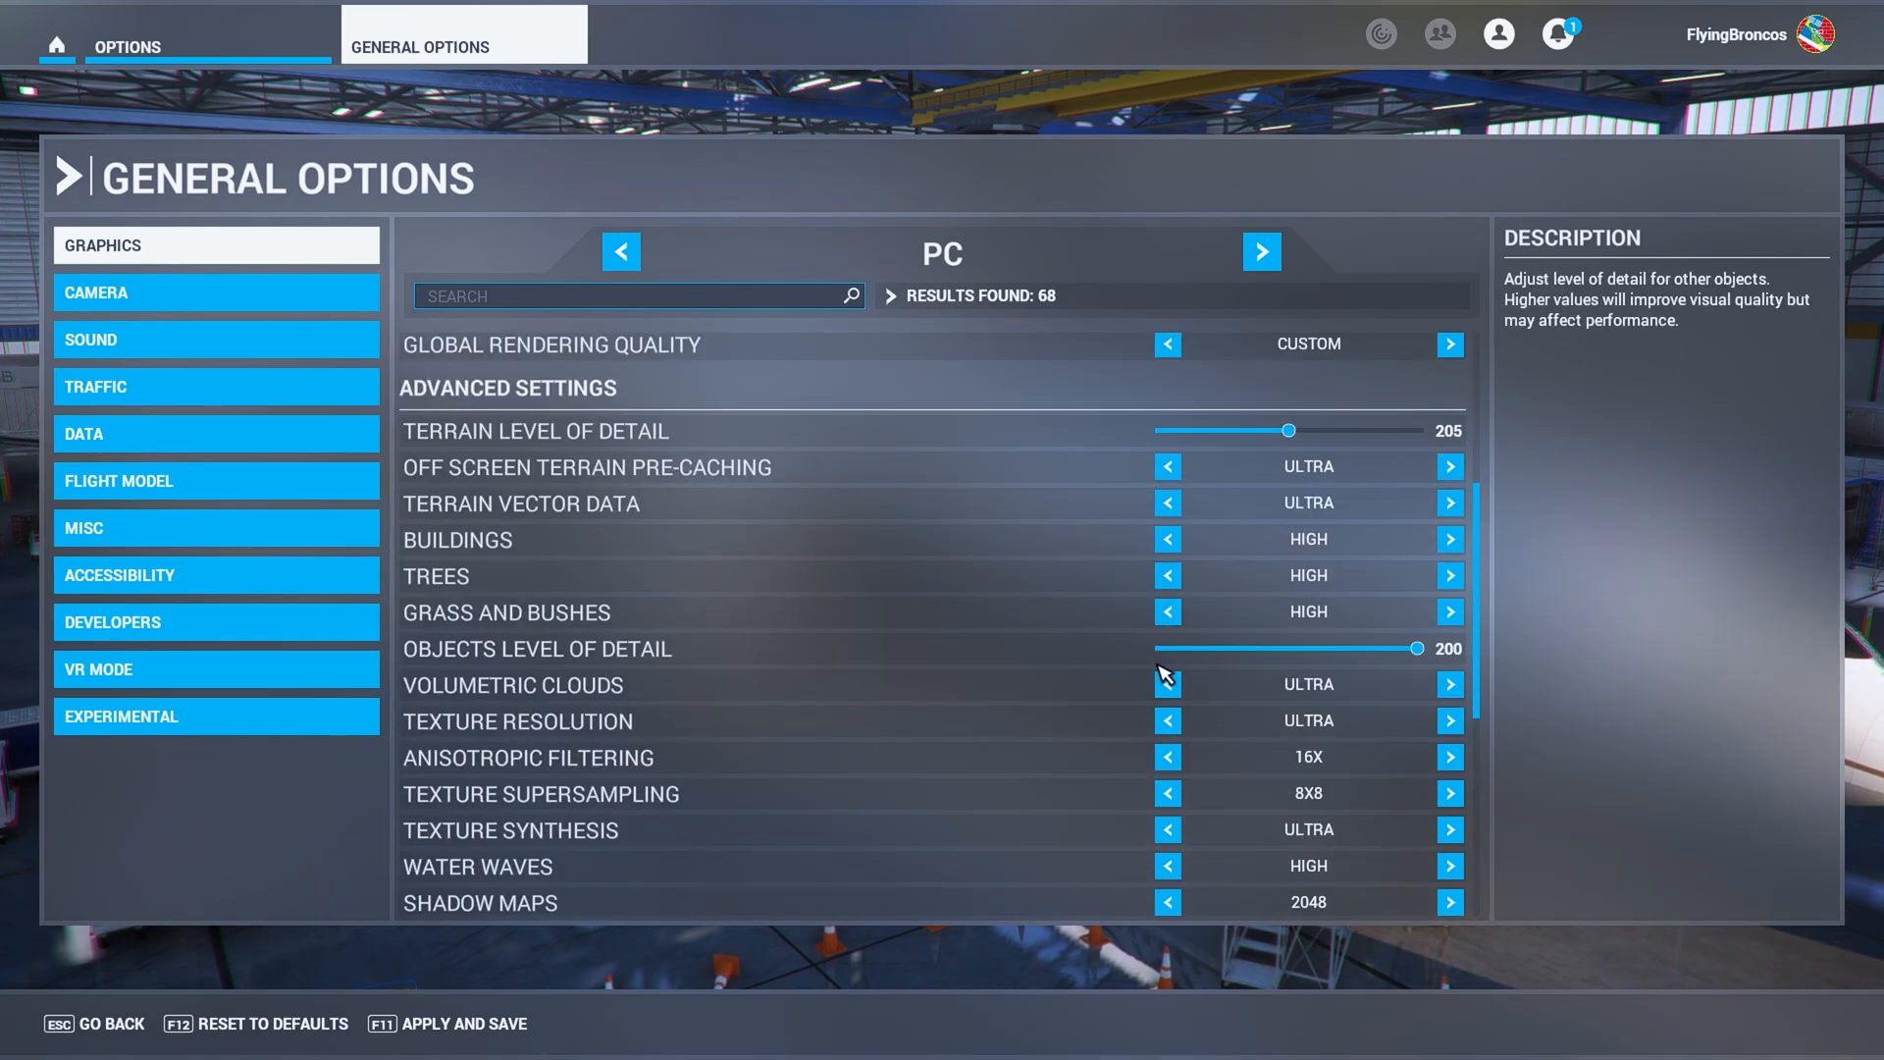
pyautogui.moveTo(1291, 435)
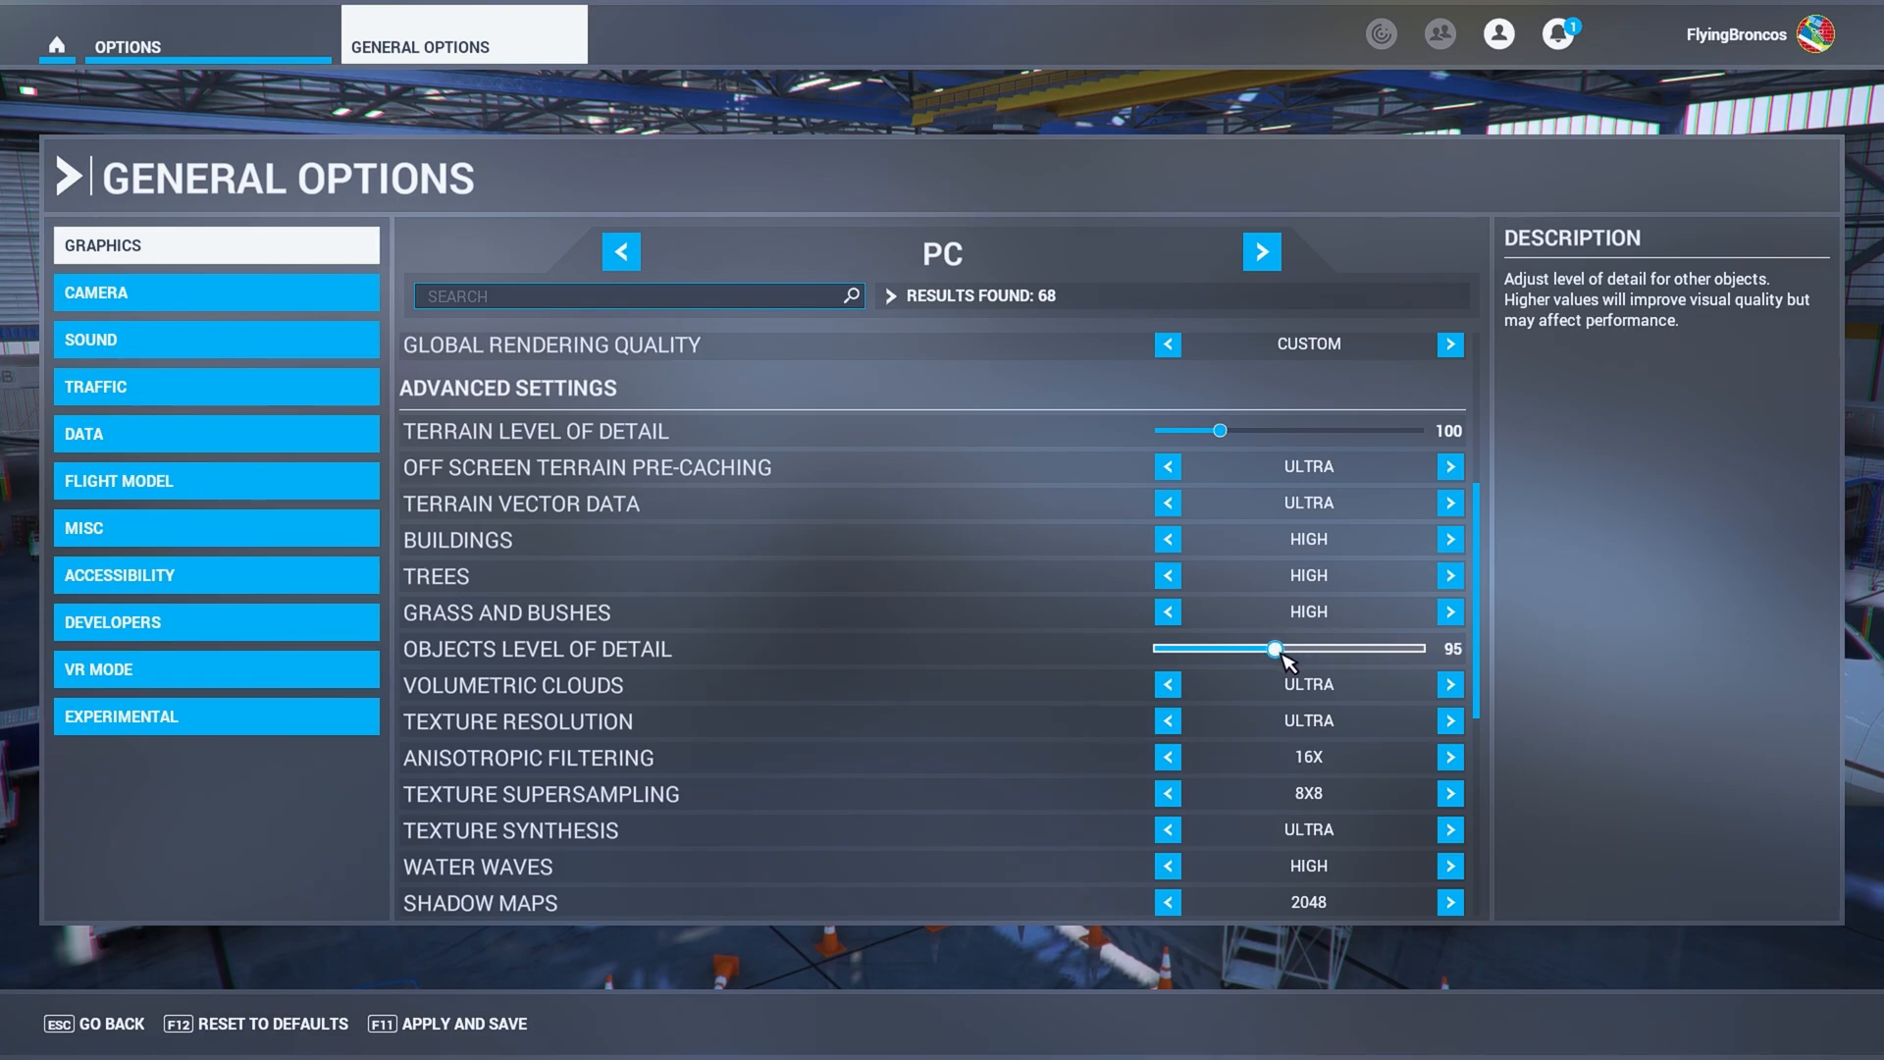
pyautogui.scroll(3)
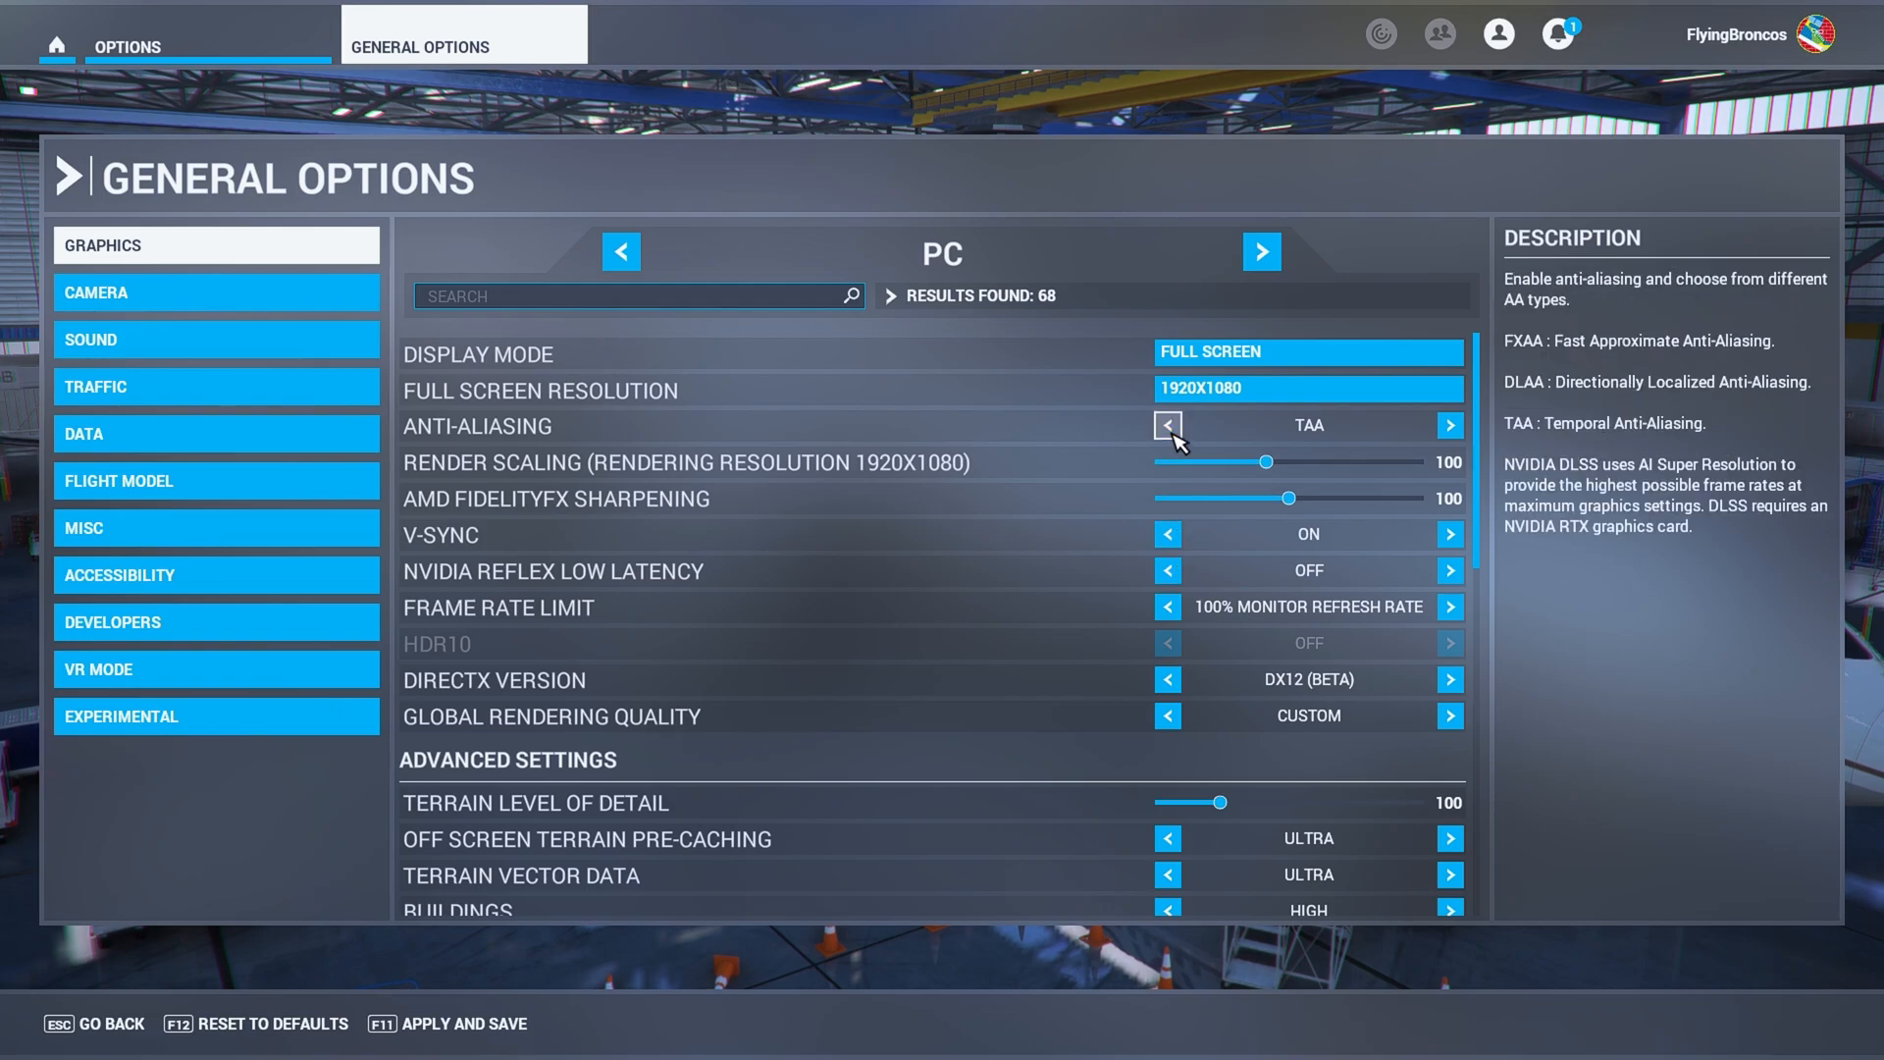
# - Set anti-aliasing to NVIDIA DLSS Super Resolution Quality and apply and save the graphics settings
pyautogui.click(1164, 424)
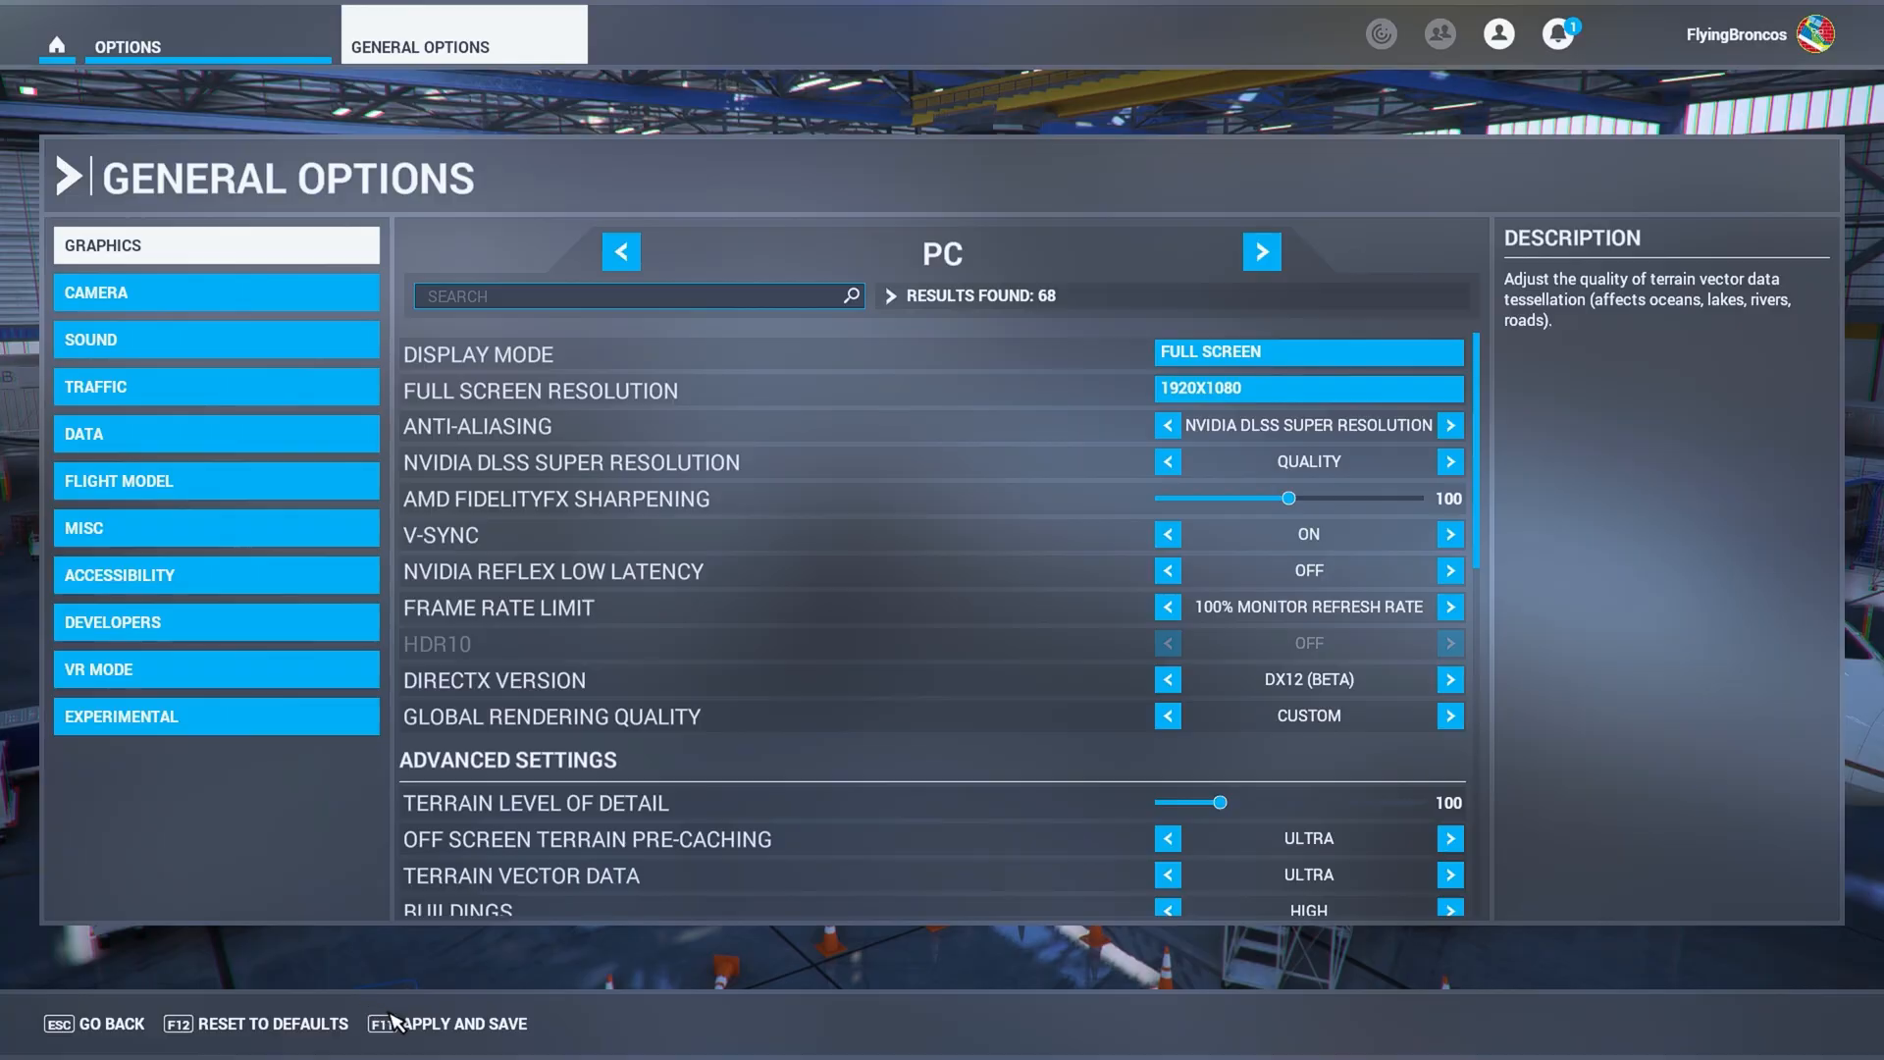
pyautogui.click(444, 1022)
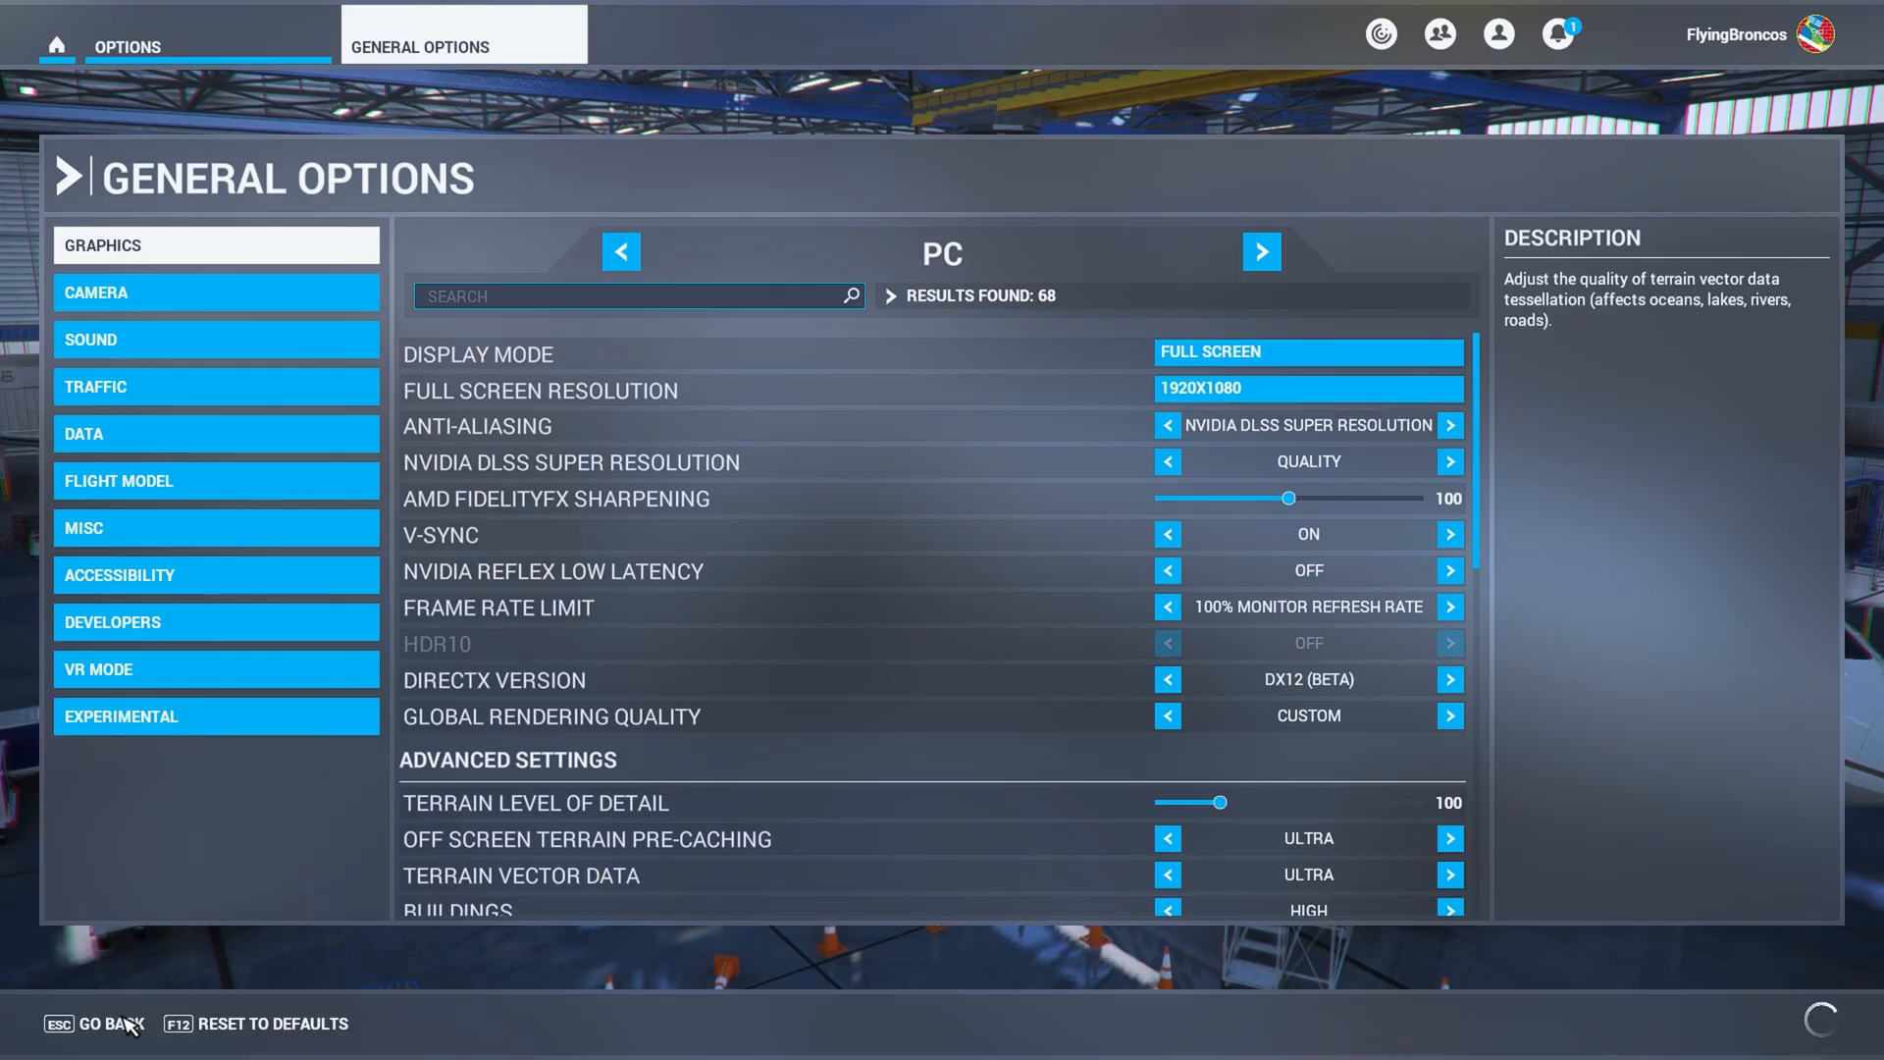
pyautogui.scroll(-3)
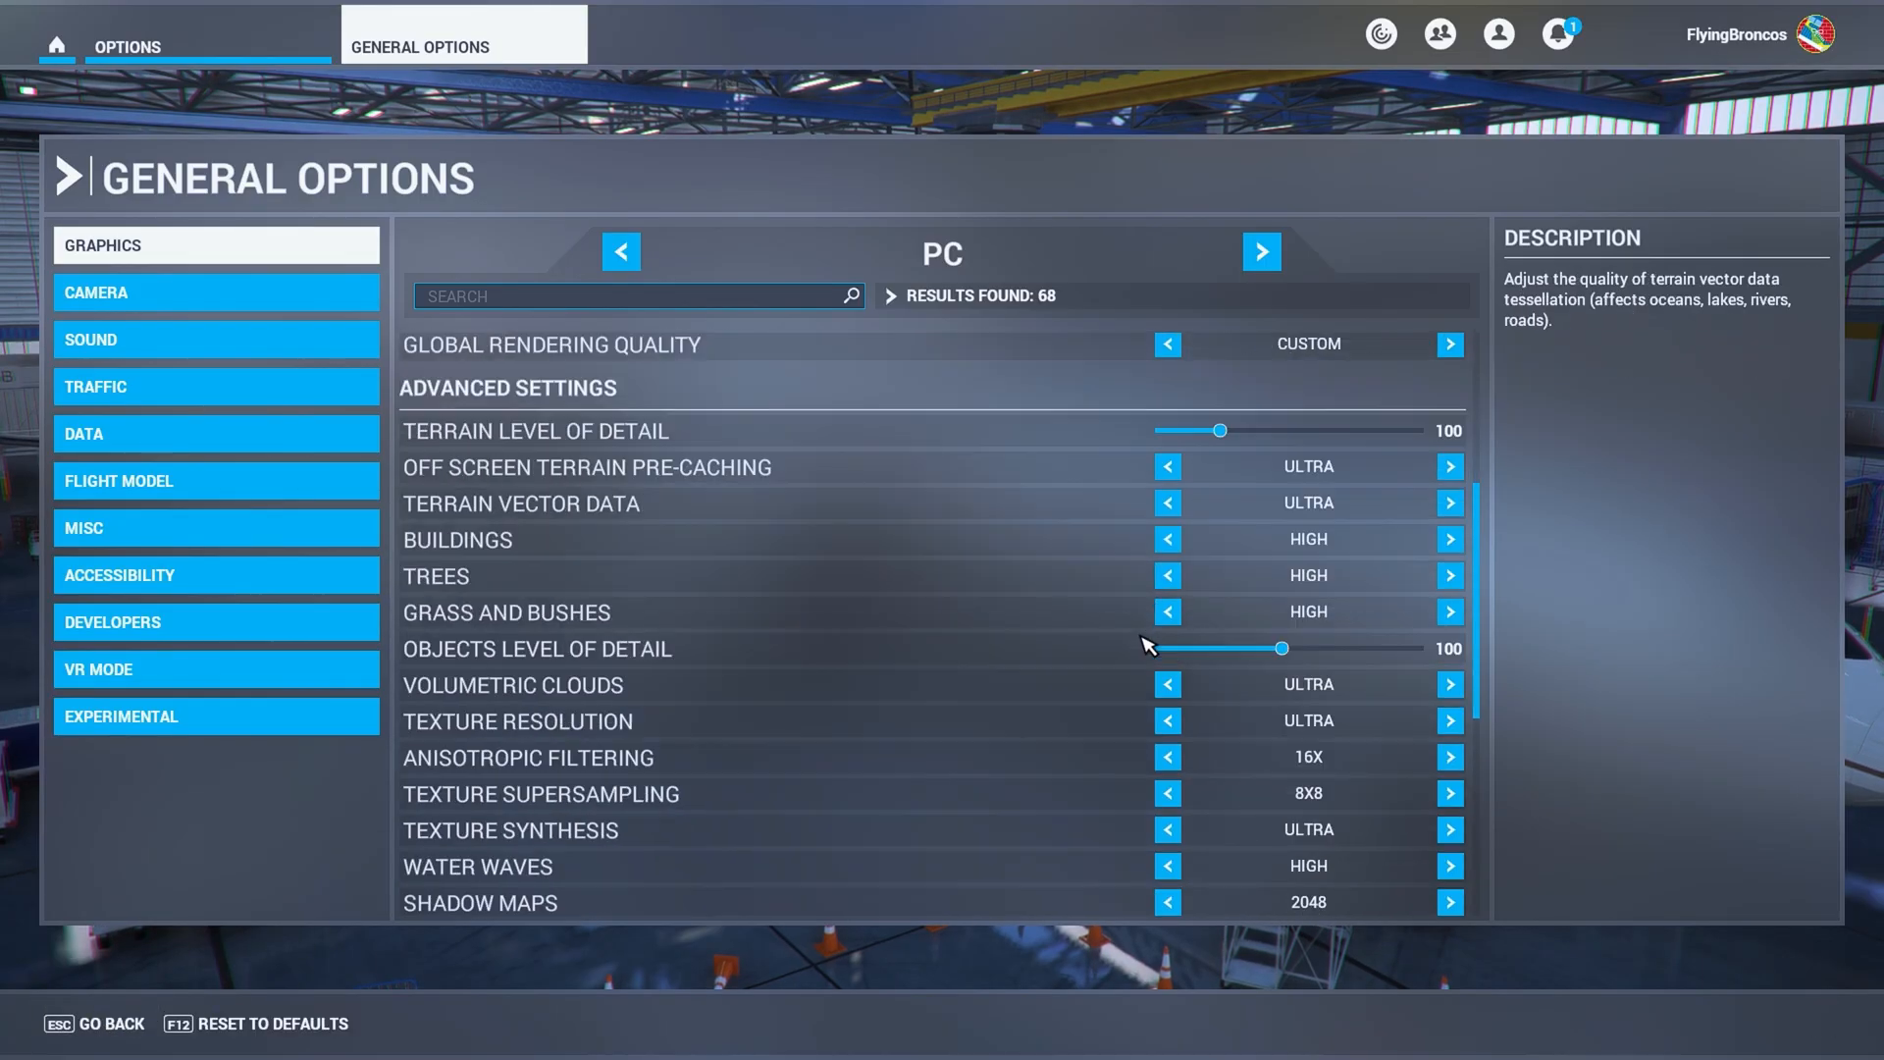
pyautogui.scroll(-3)
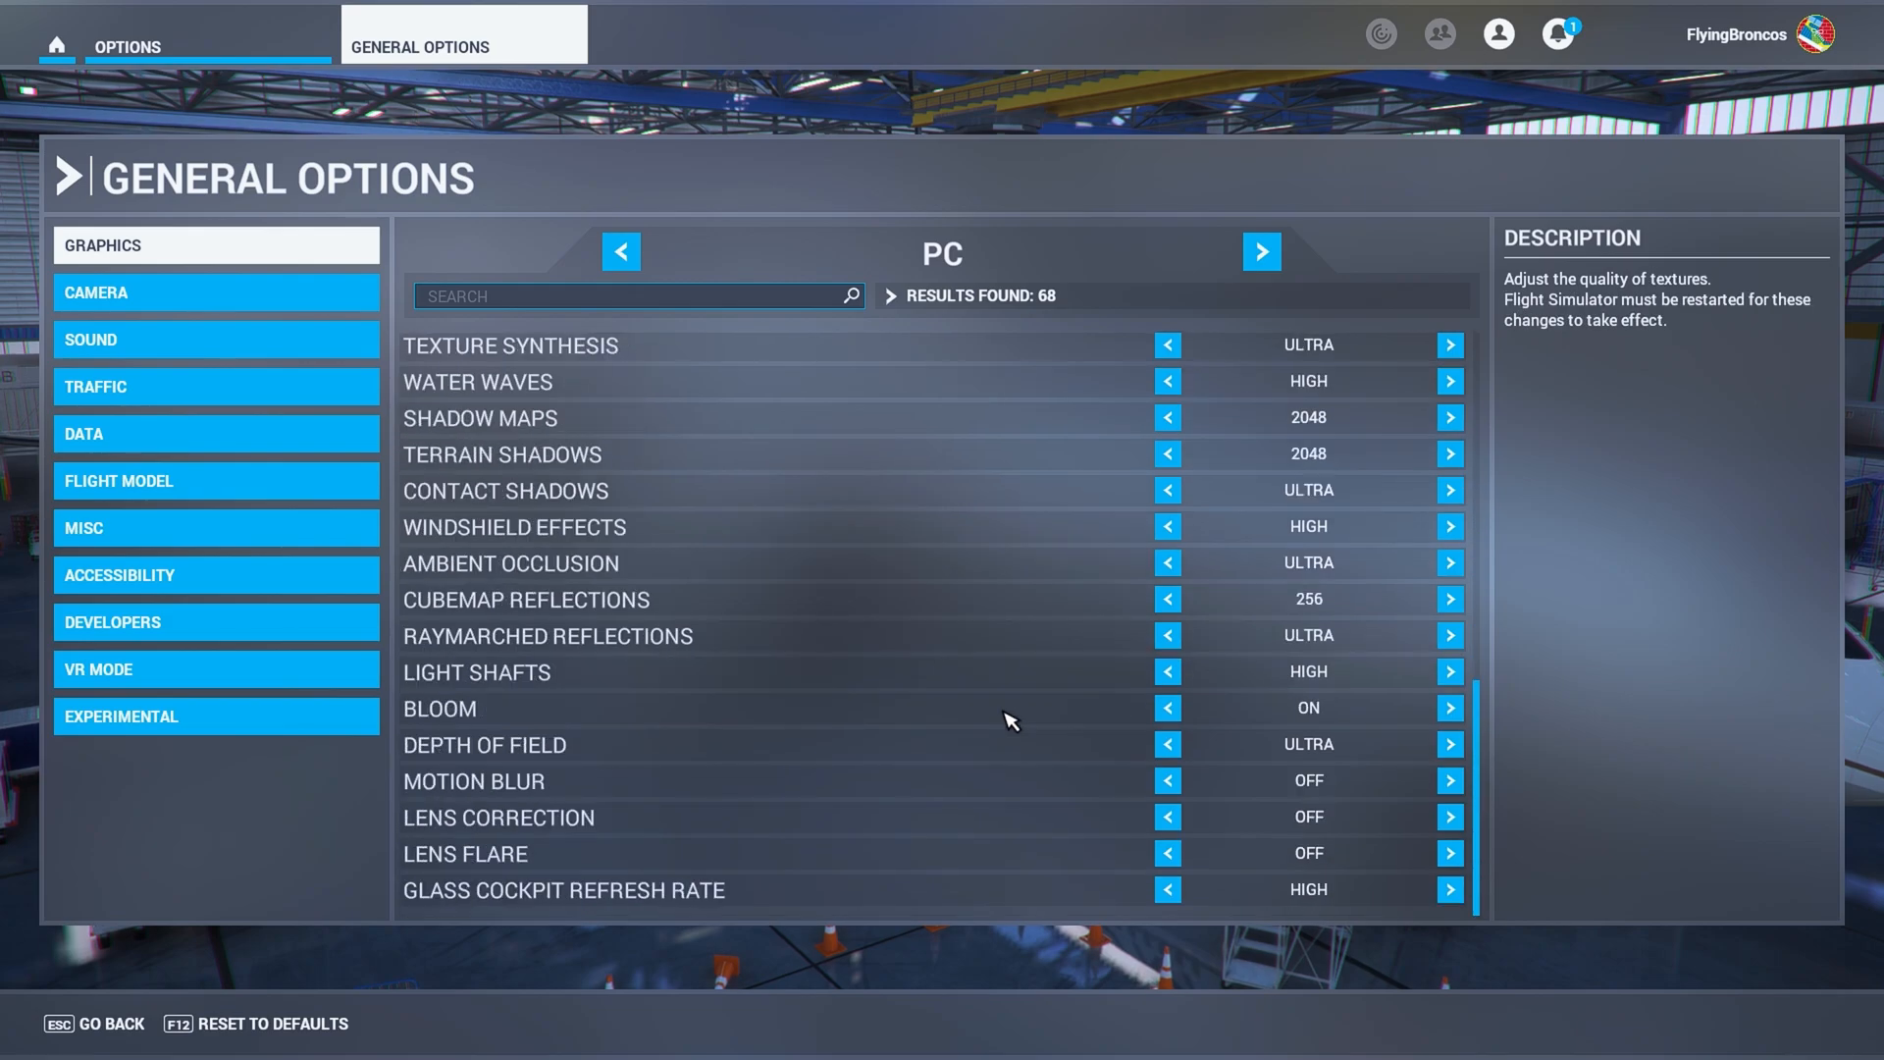
pyautogui.scroll(3)
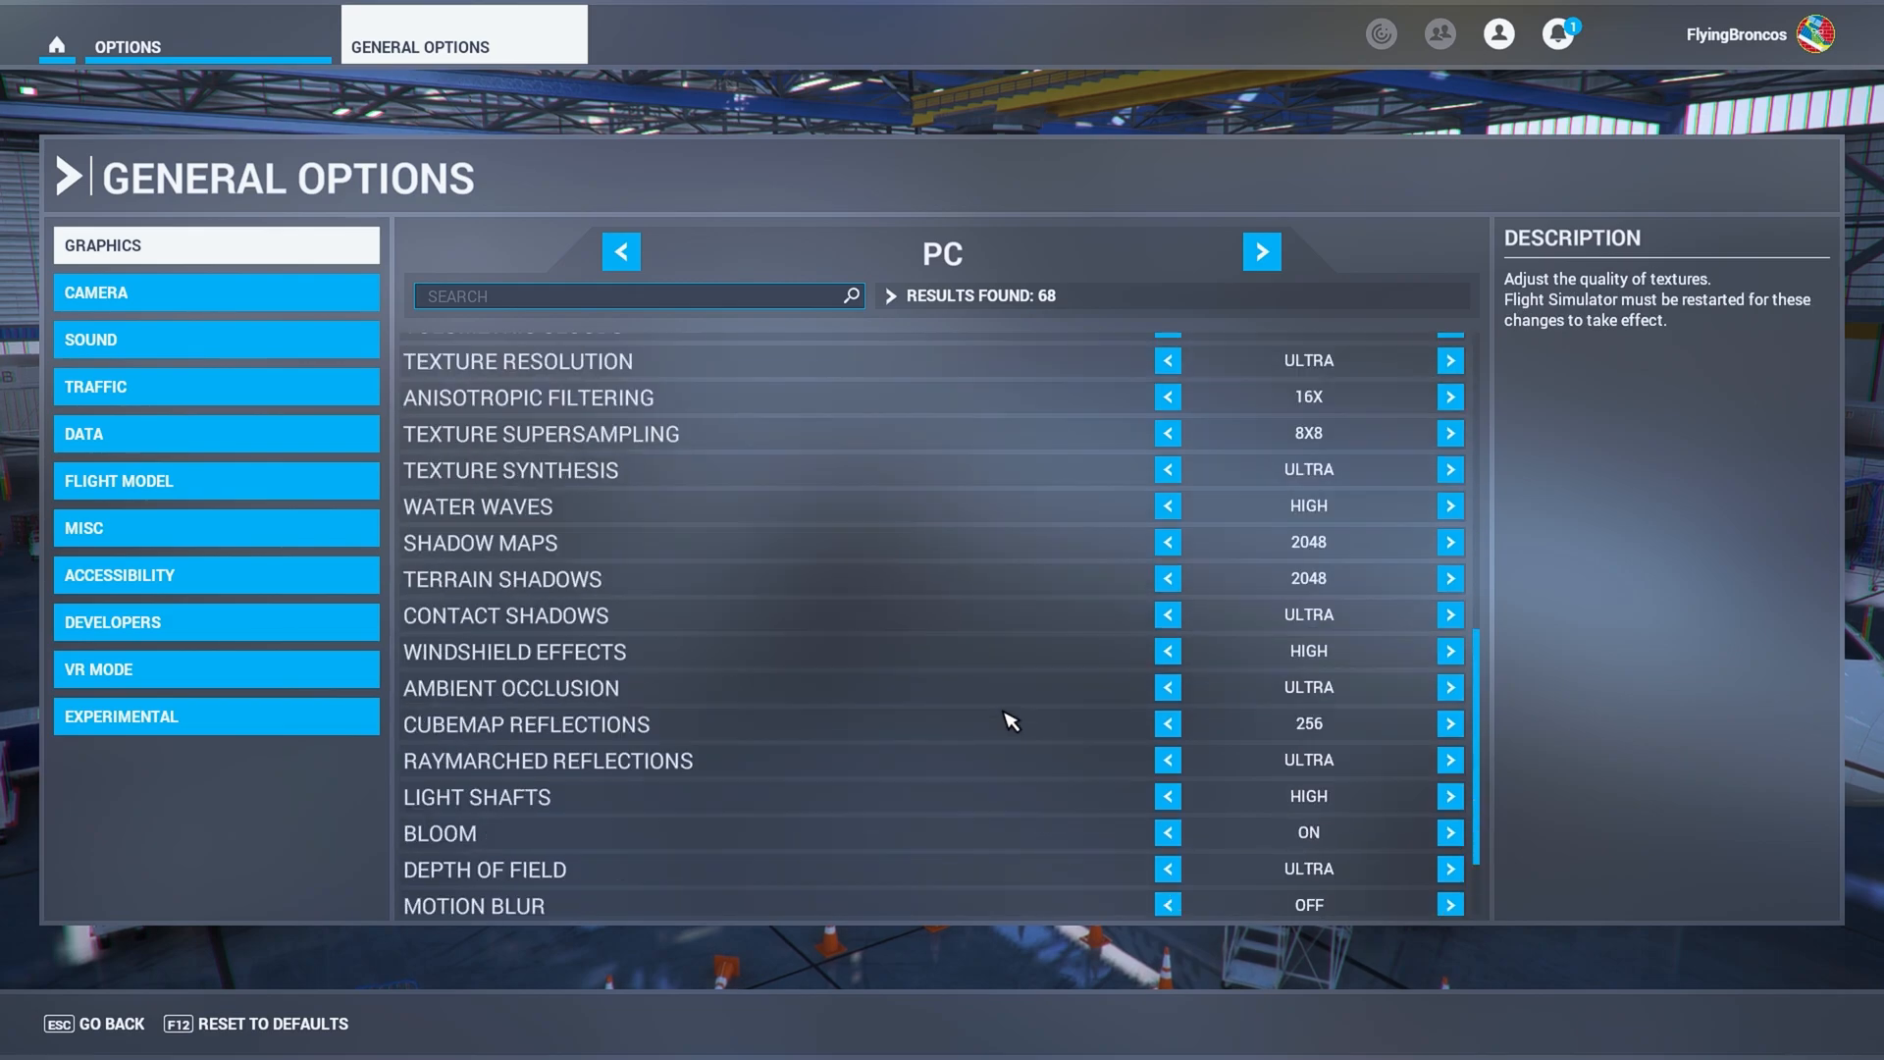
pyautogui.scroll(-3)
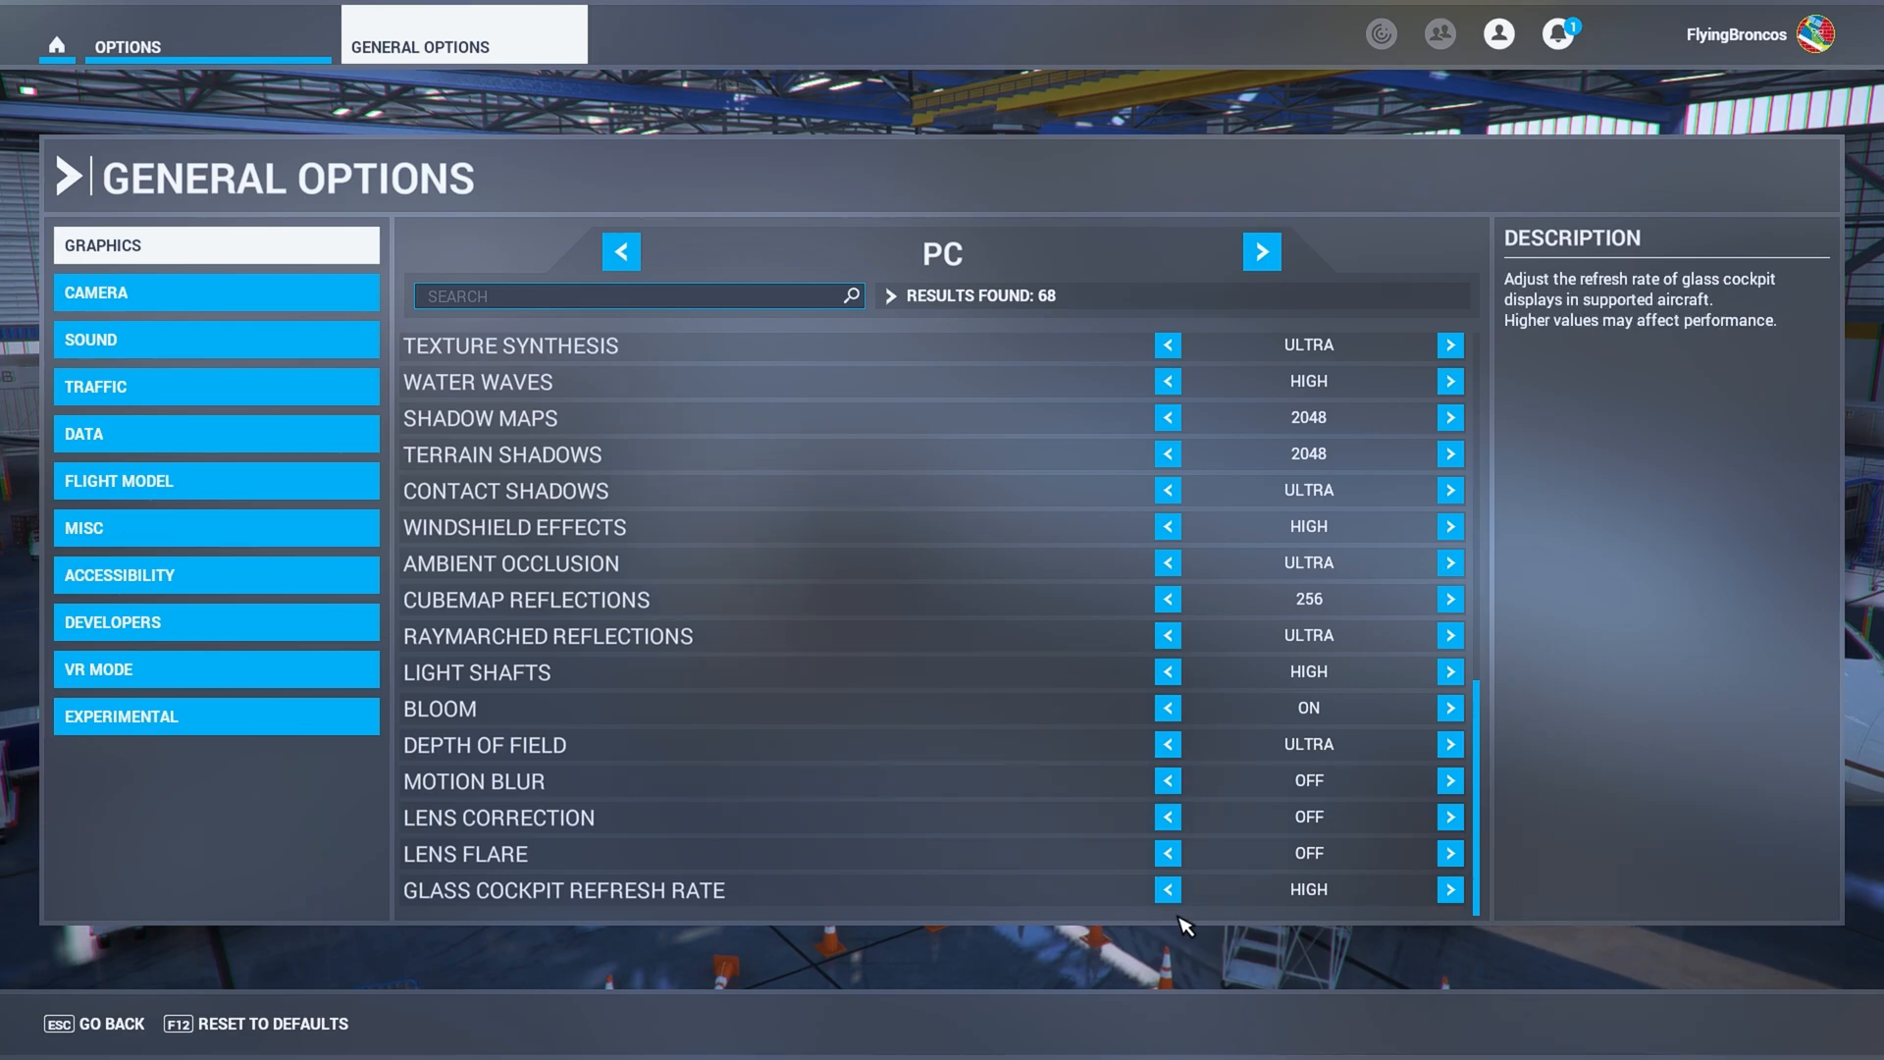
pyautogui.moveTo(1598, 925)
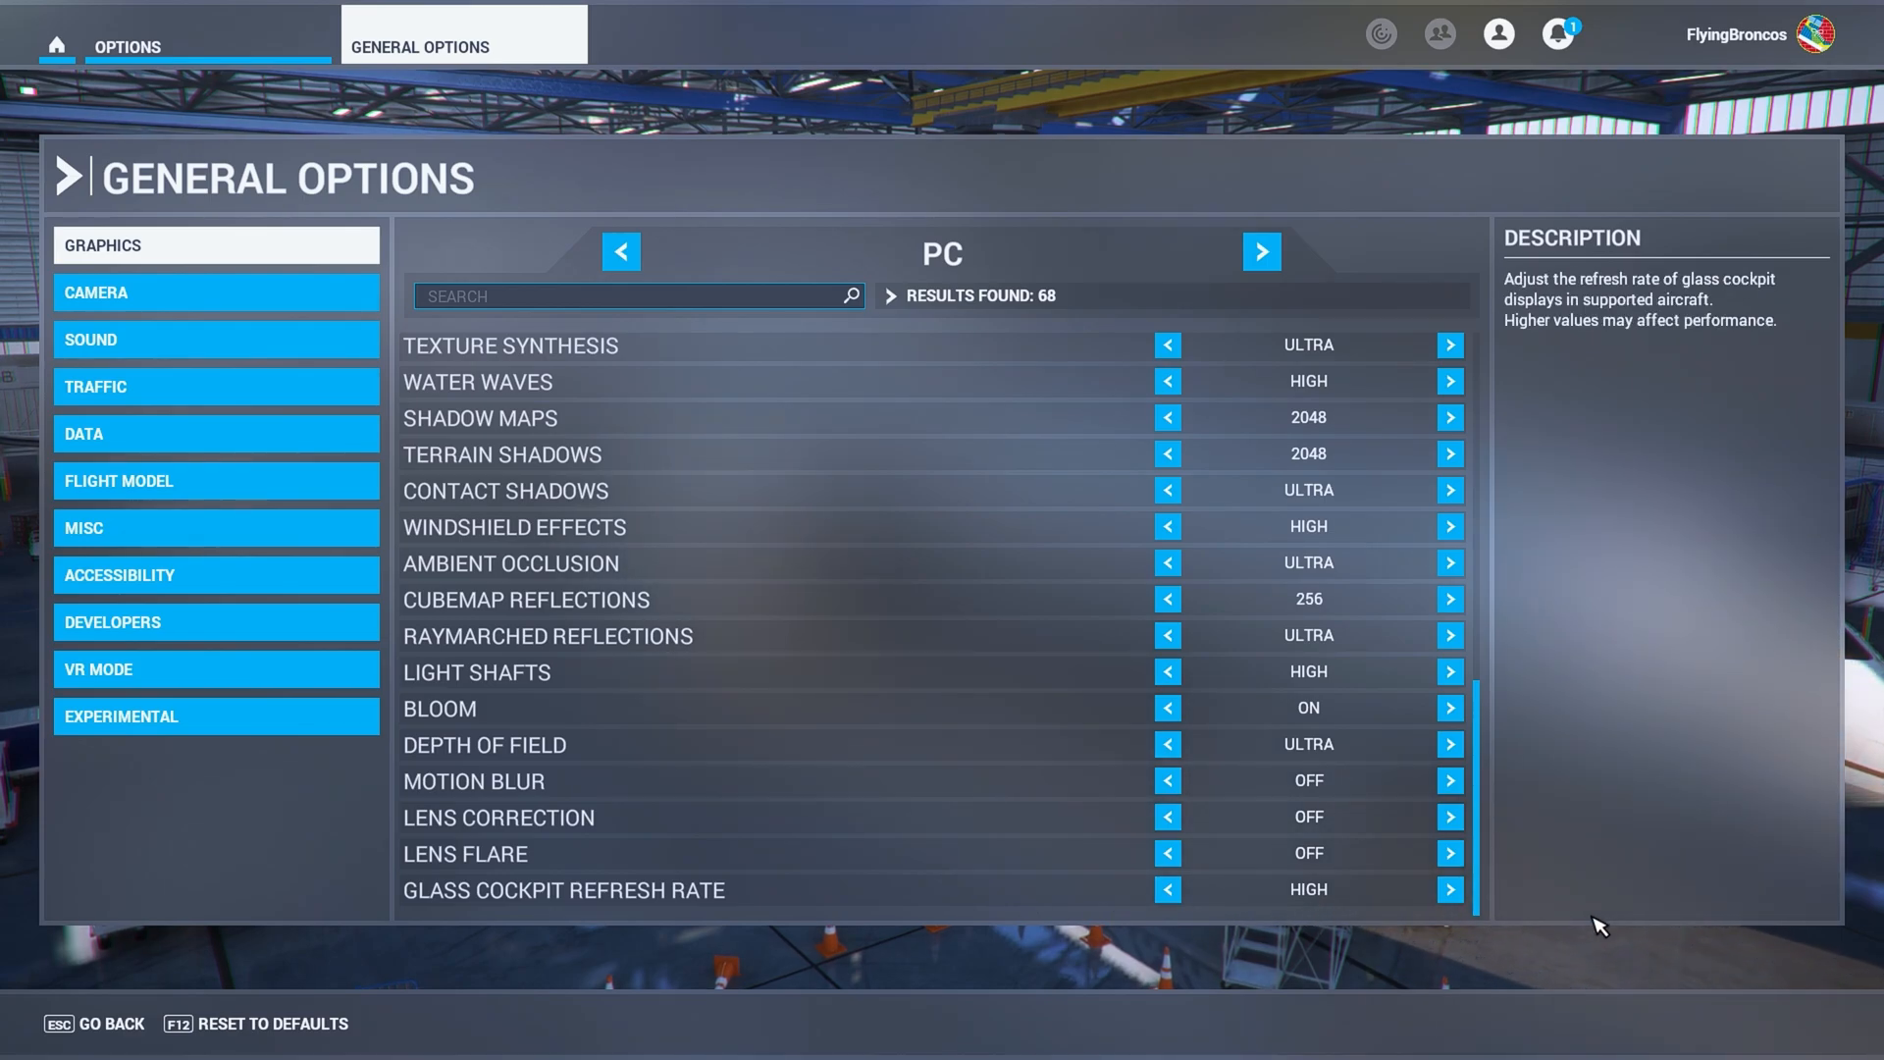
pyautogui.moveTo(1836, 512)
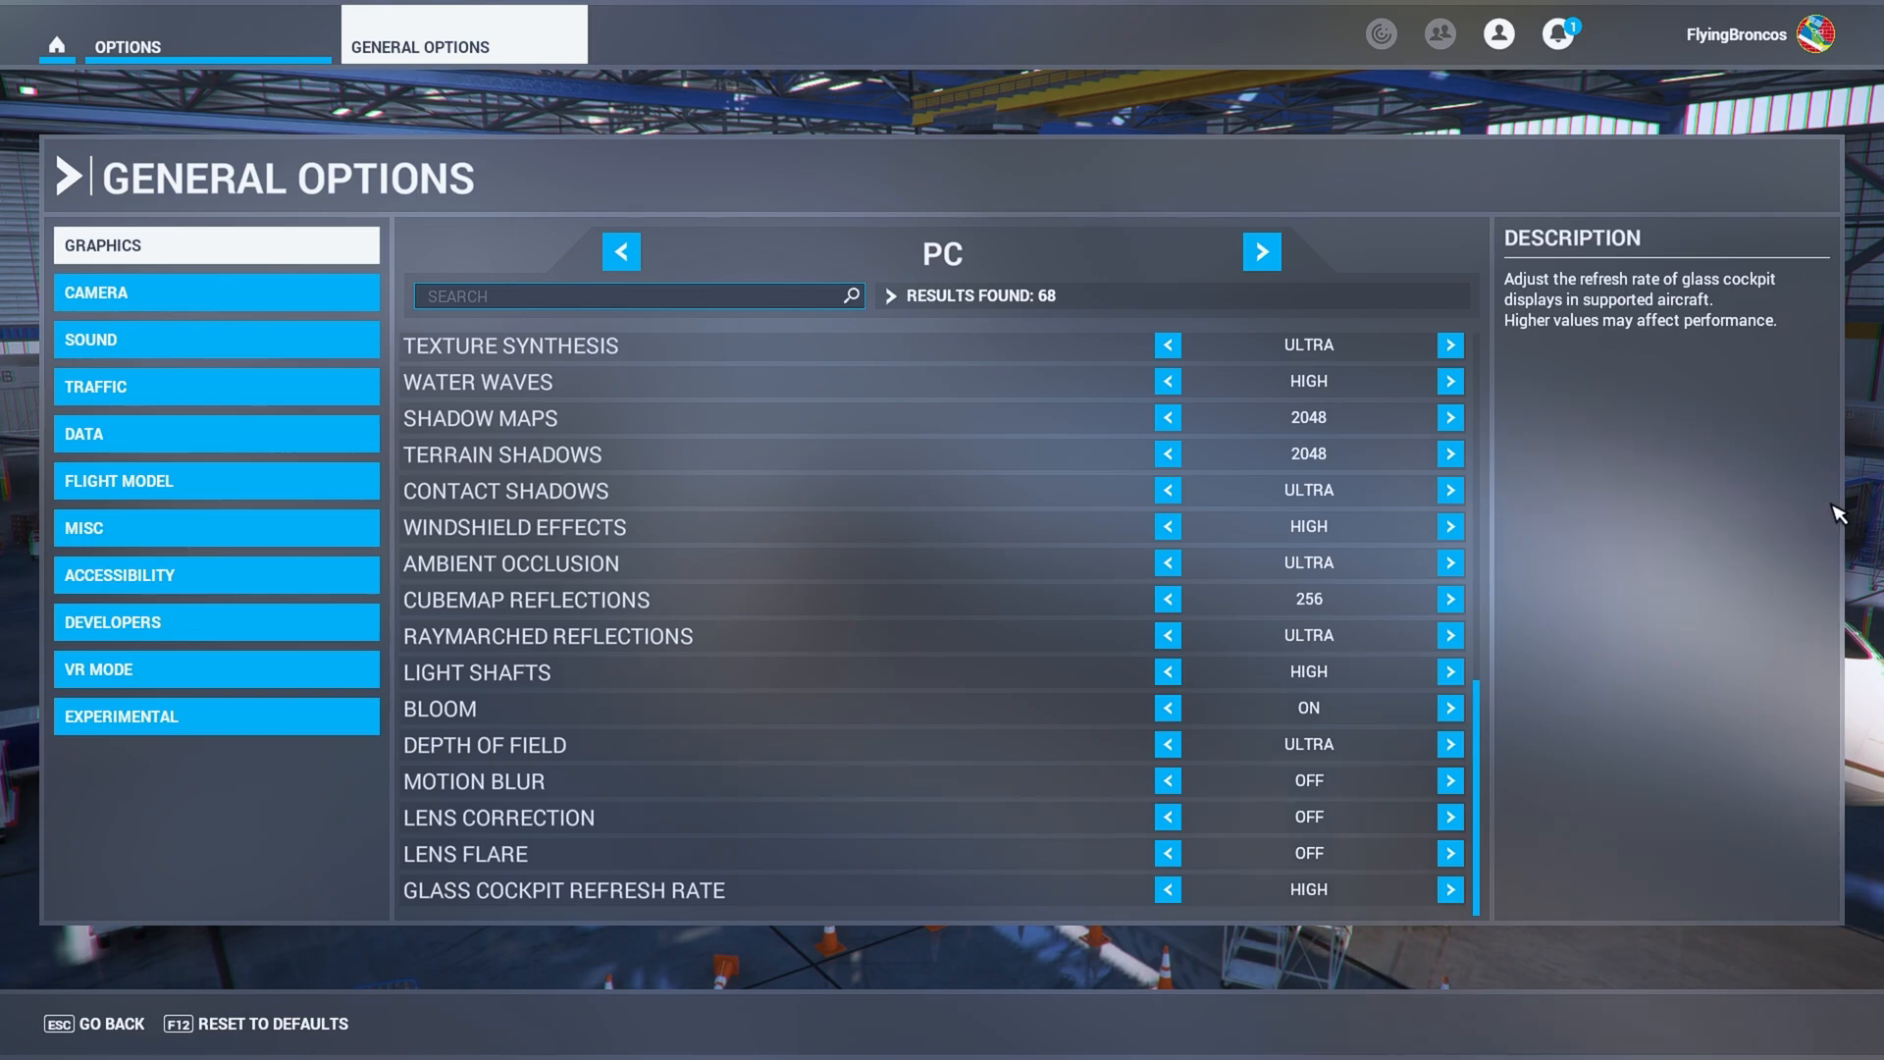
pyautogui.moveTo(1648, 587)
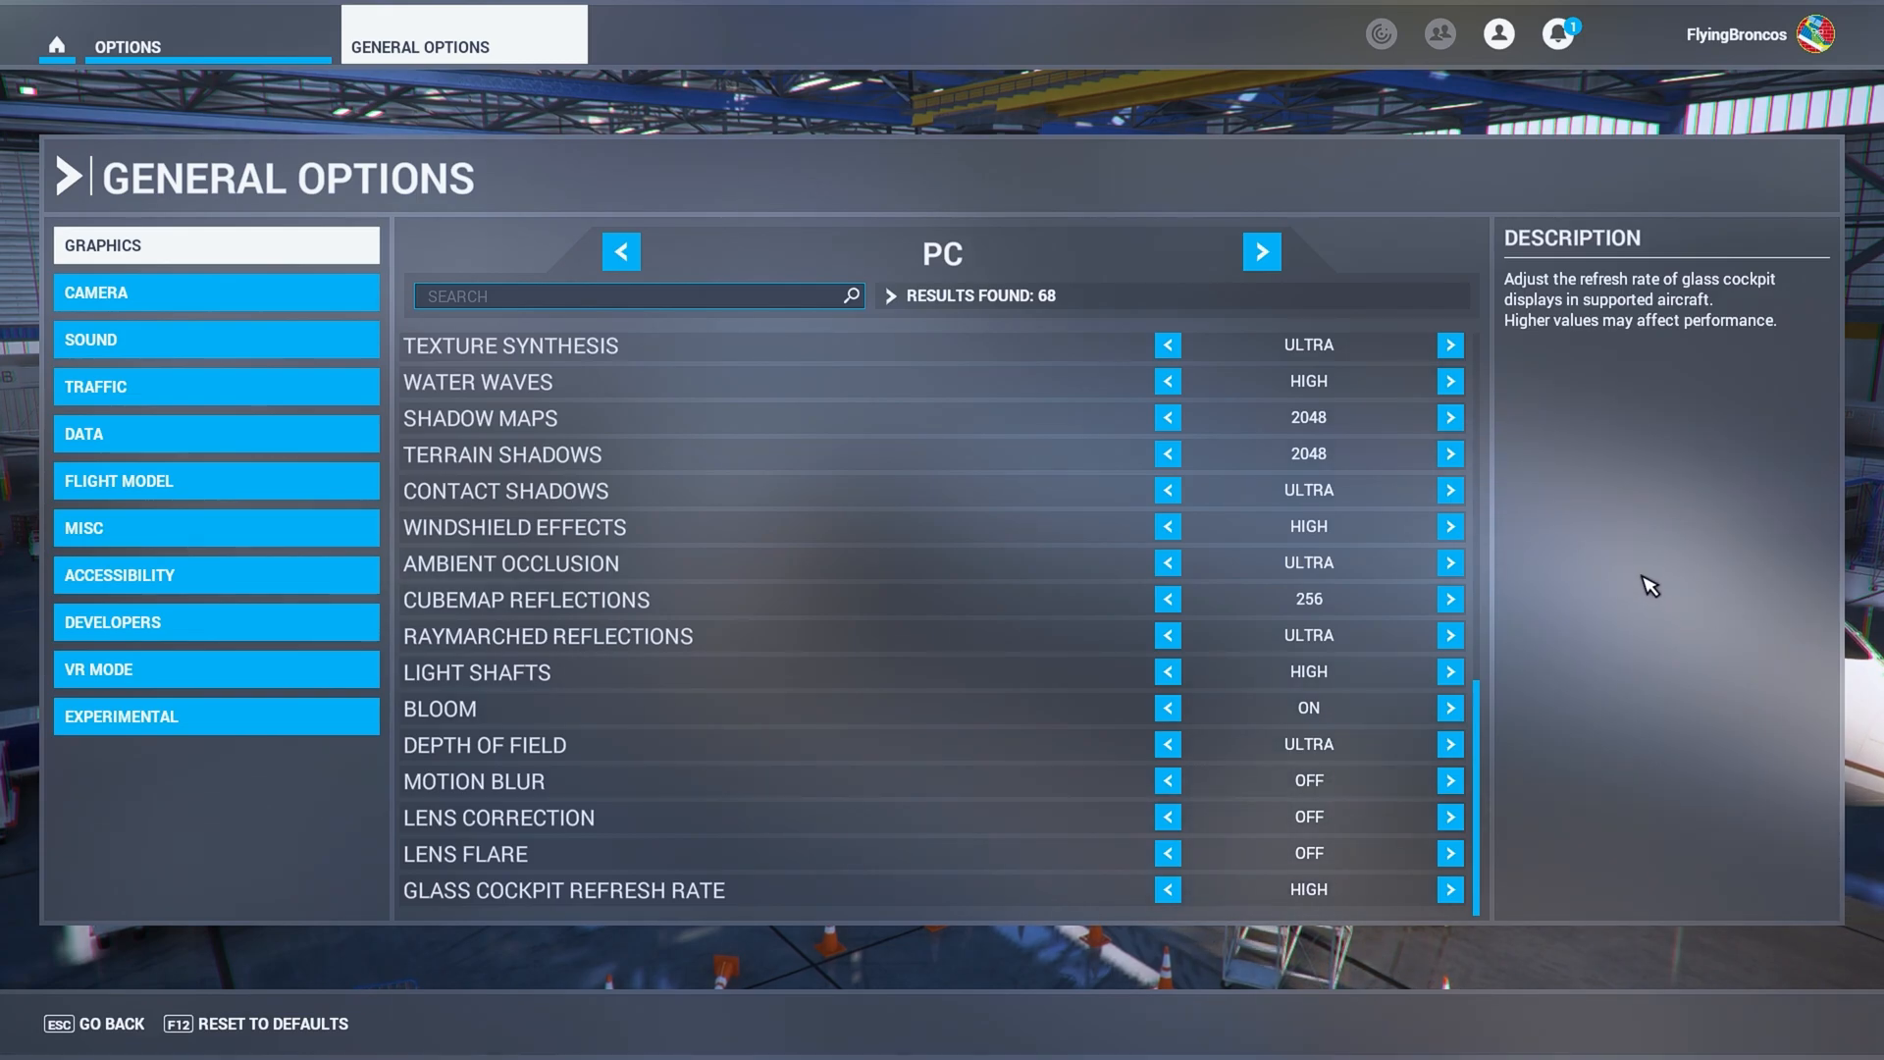
pyautogui.moveTo(1543, 744)
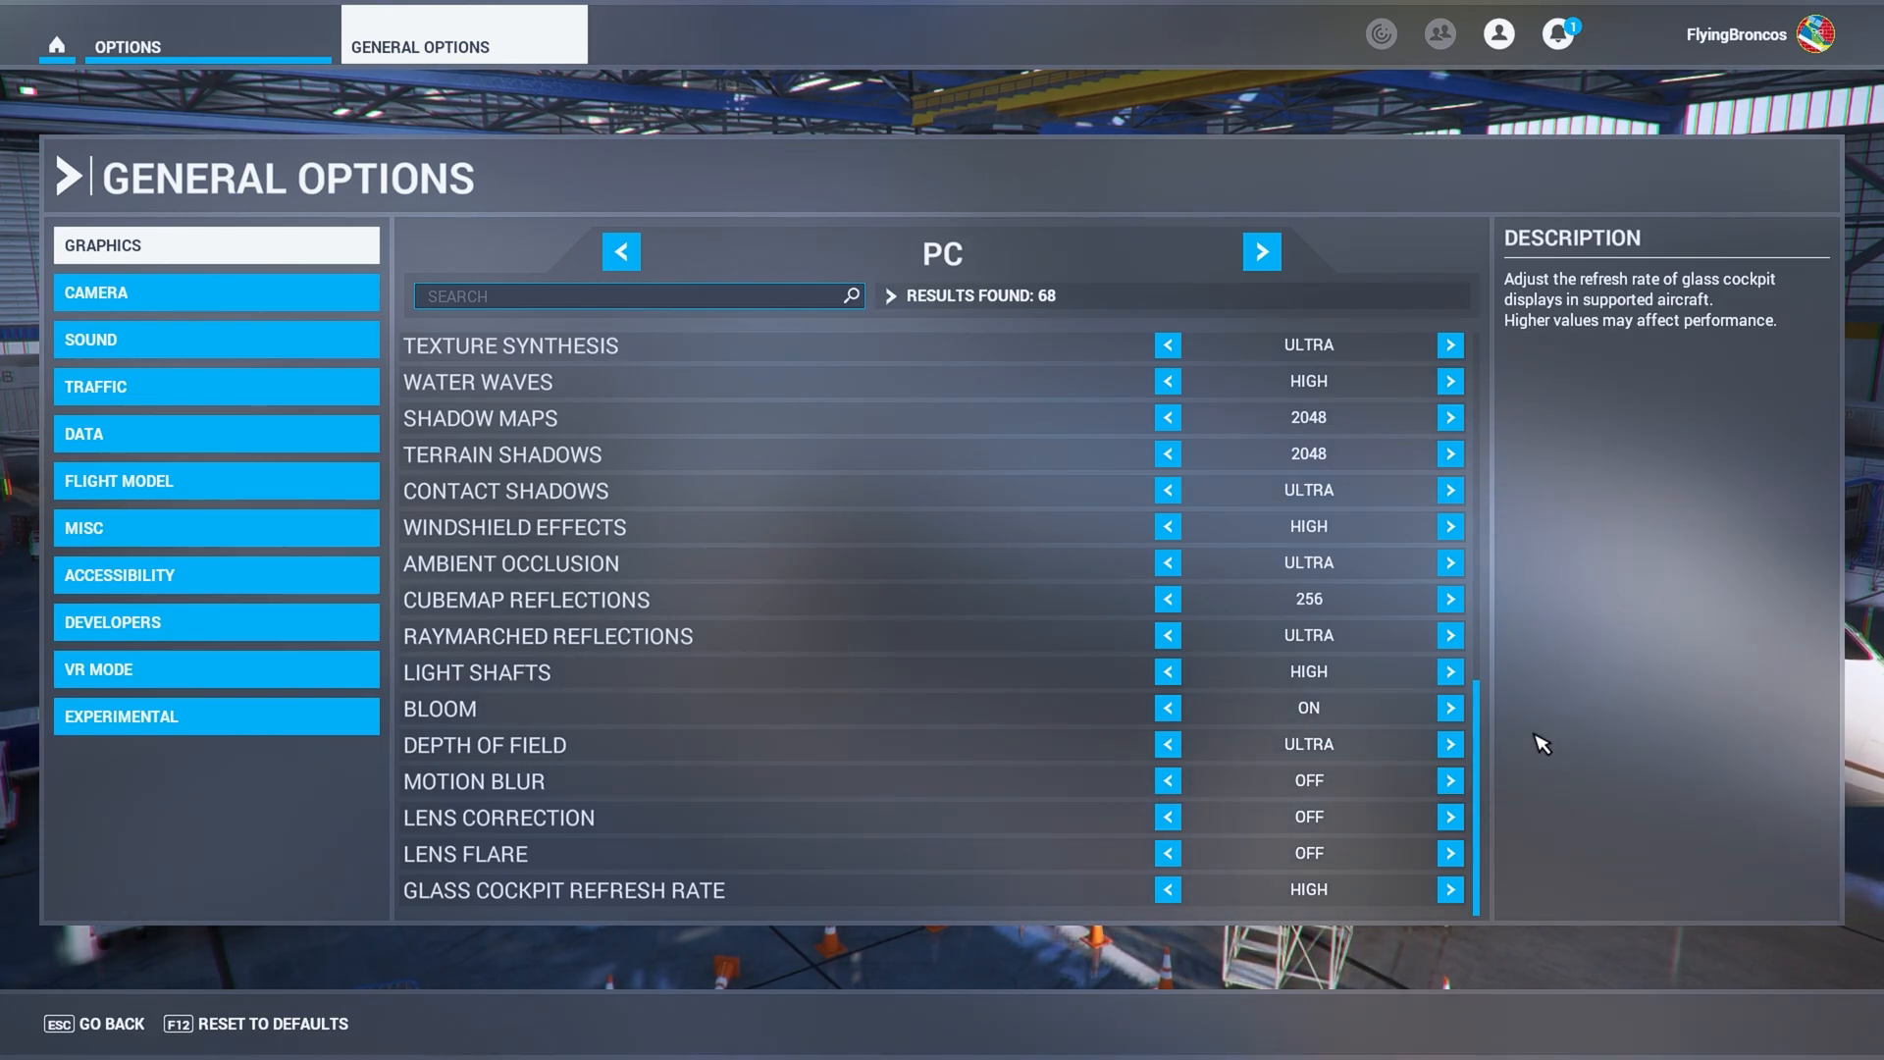
pyautogui.moveTo(331, 889)
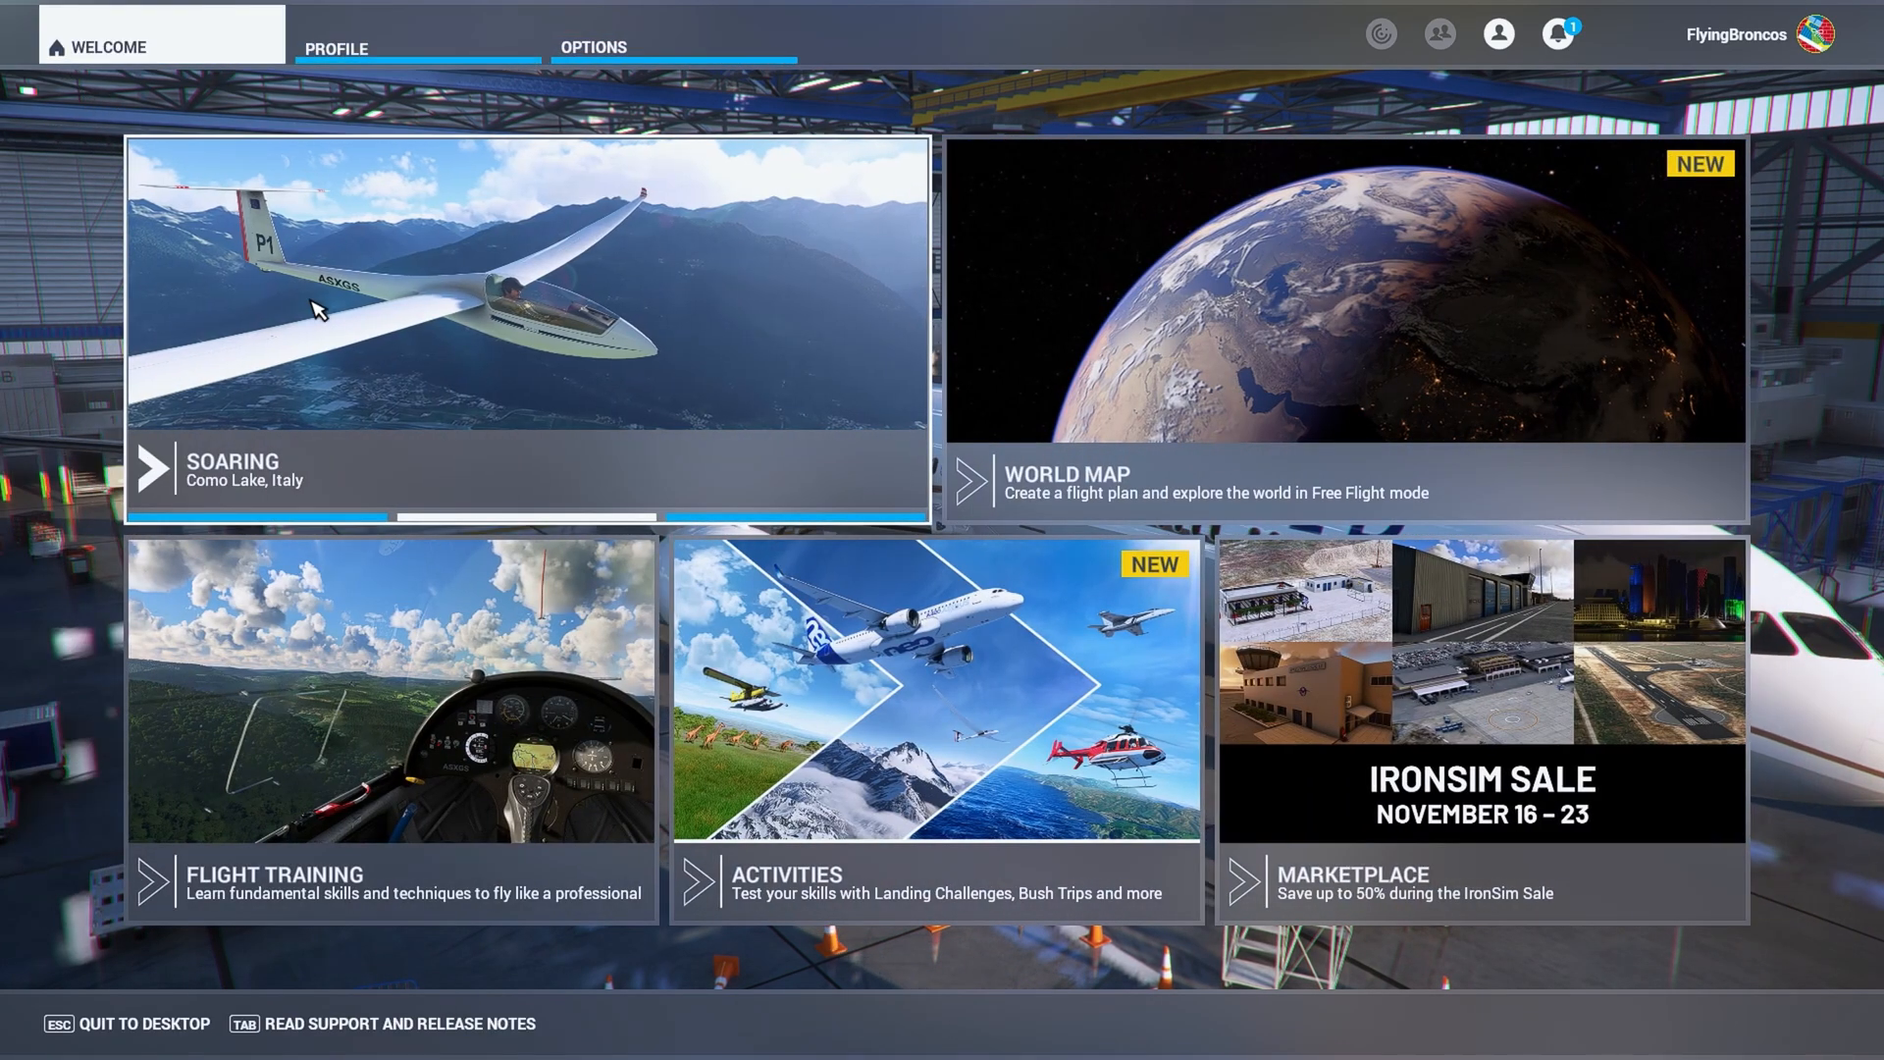
pyautogui.moveTo(1225, 372)
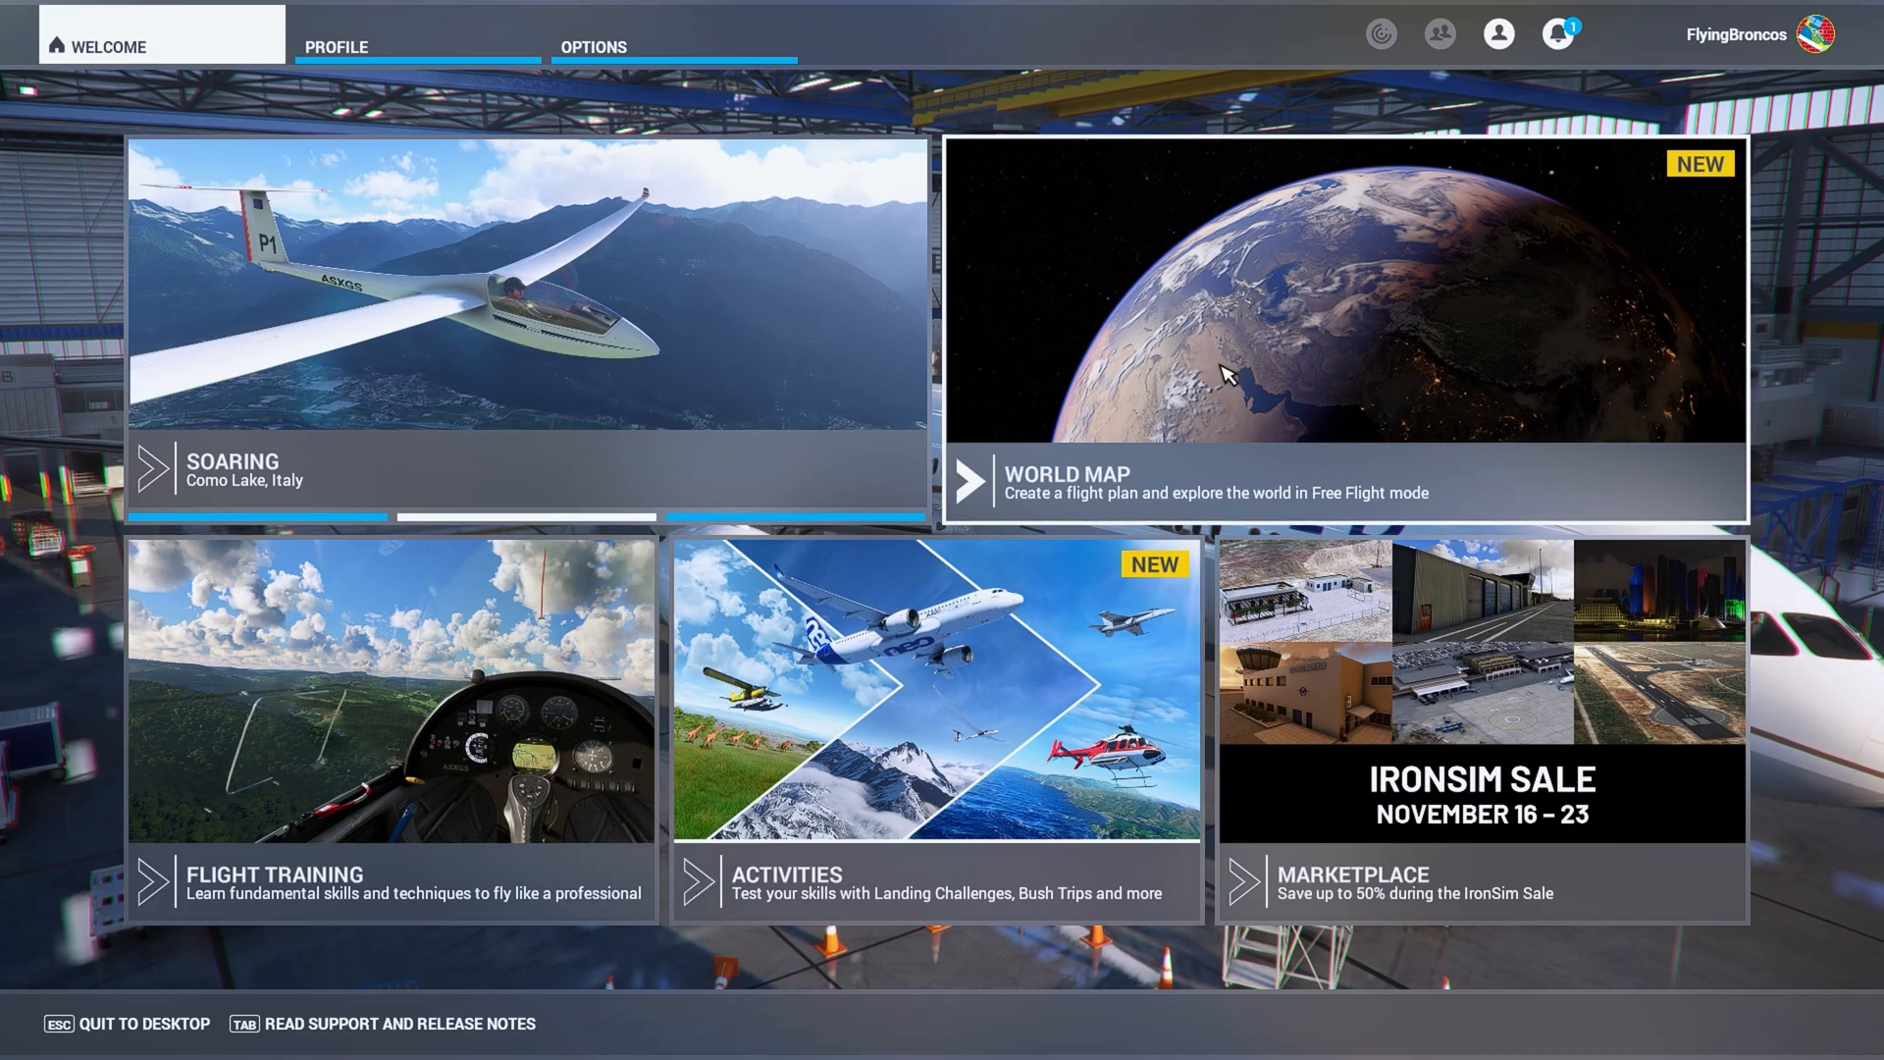